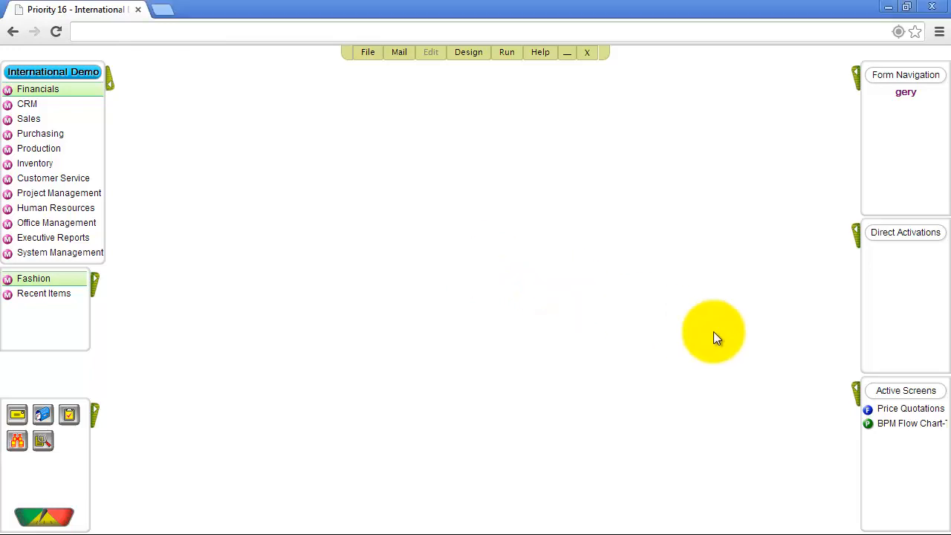
# Reopen quotation PQ13000034 for Waves and view its follow-up status of Sent
pyautogui.click(910, 407)
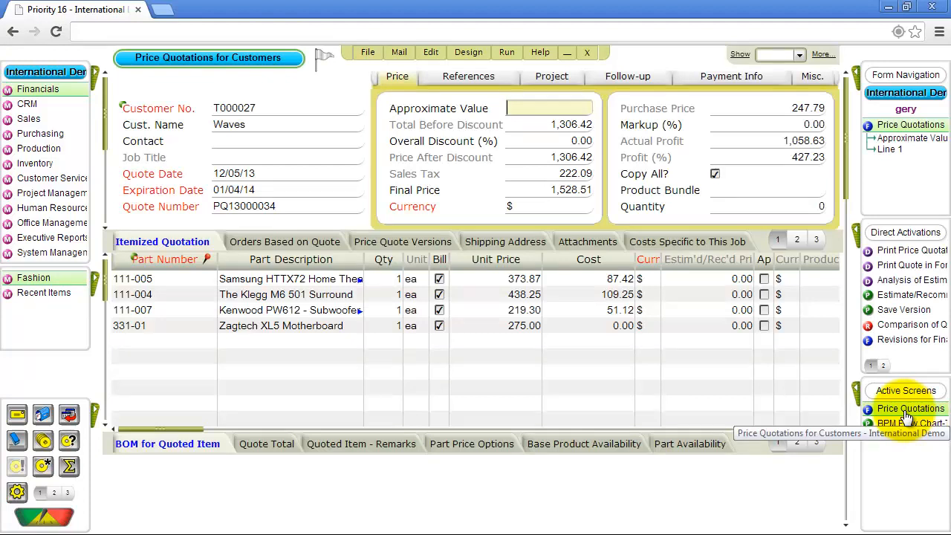
pyautogui.click(629, 76)
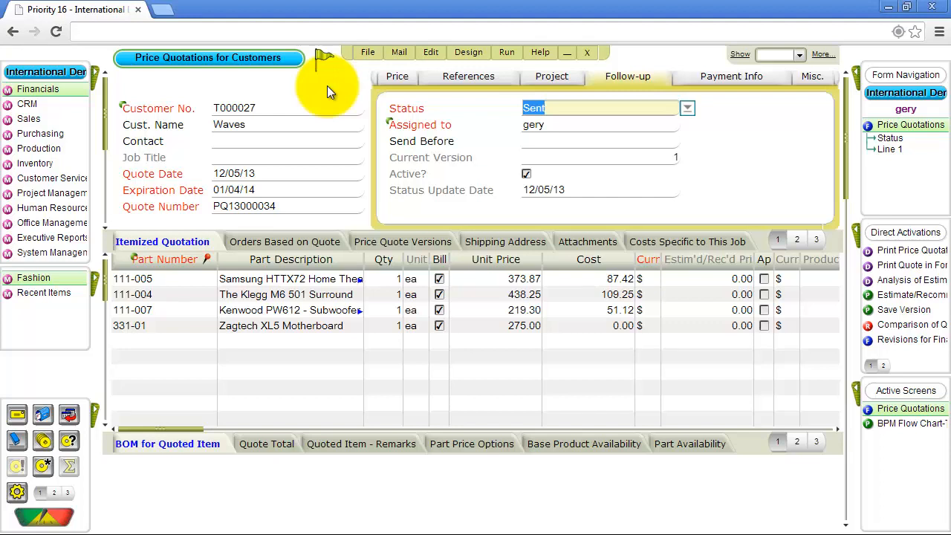
pyautogui.moveTo(327, 62)
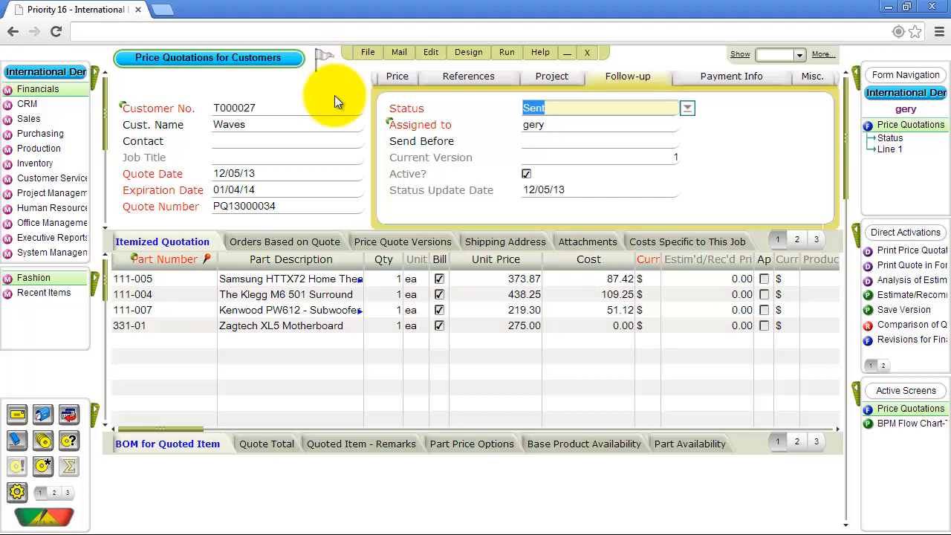
pyautogui.moveTo(351, 96)
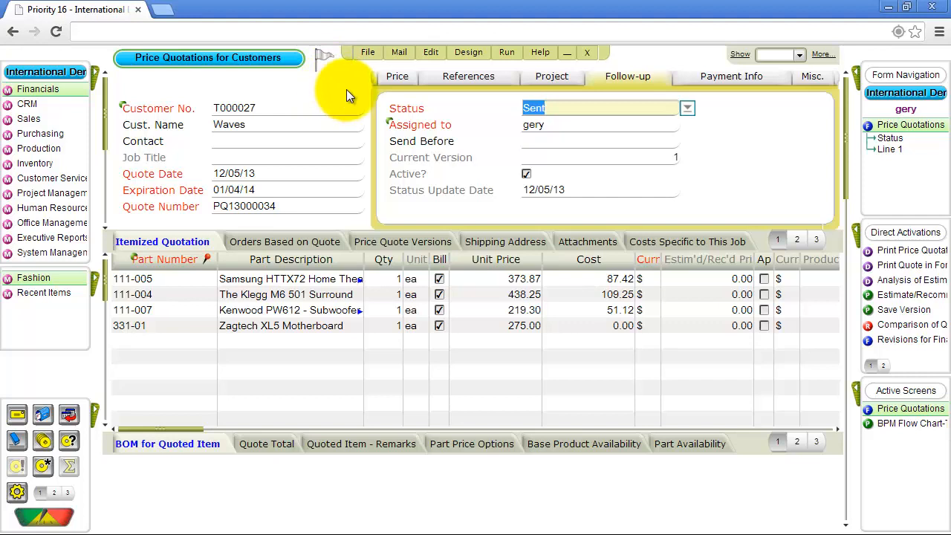
# Show the Tracking List with tracked tasks and purchase order PO13000040
pyautogui.click(399, 52)
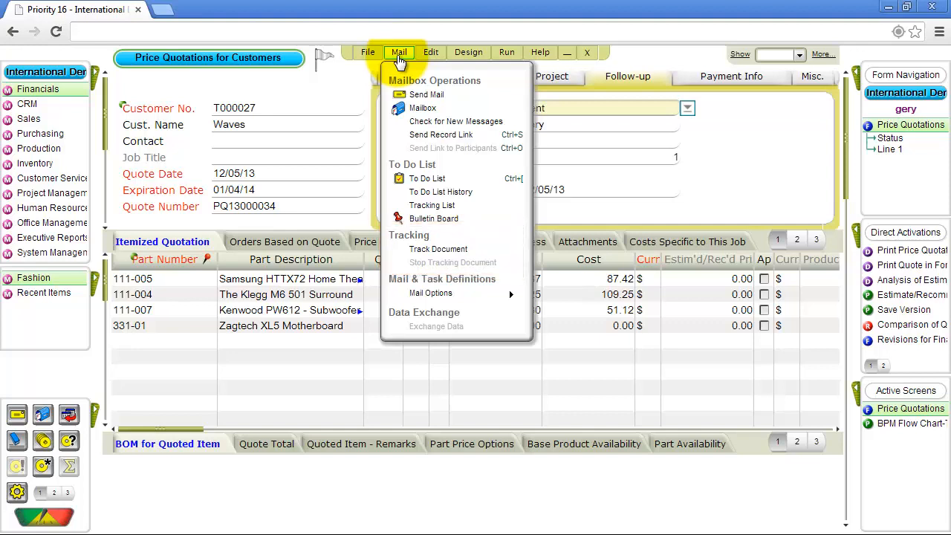
pyautogui.moveTo(432, 205)
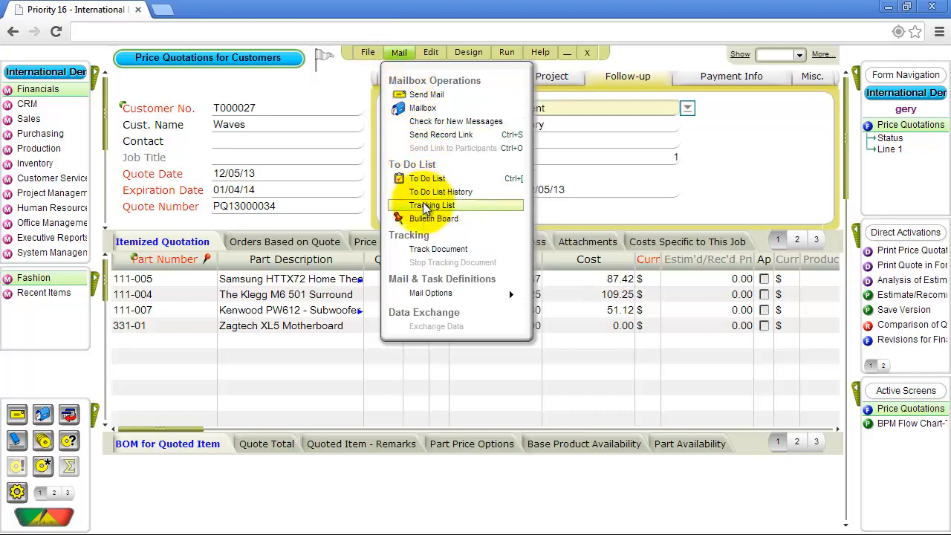
pyautogui.click(430, 205)
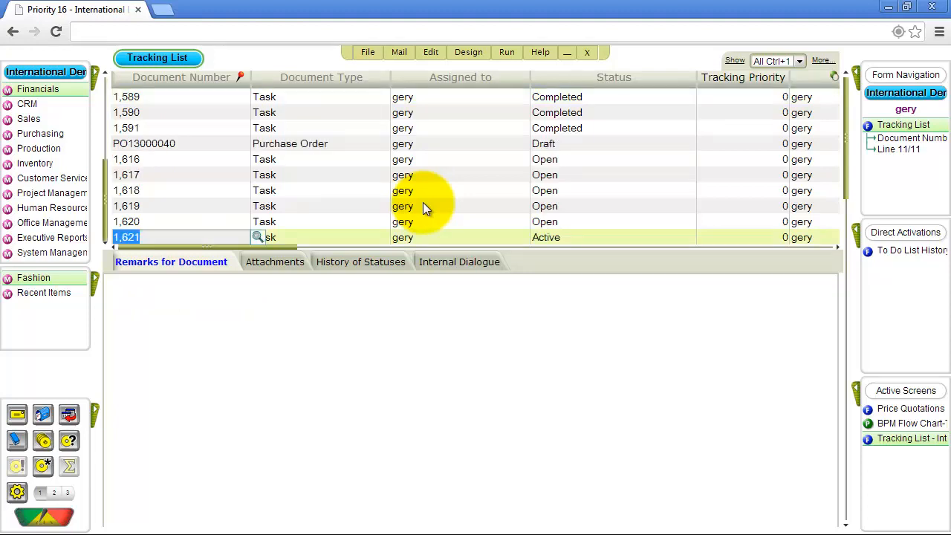
# Zoom from the tracked line into the full record of task 1,621, the RFP
pyautogui.press('F6')
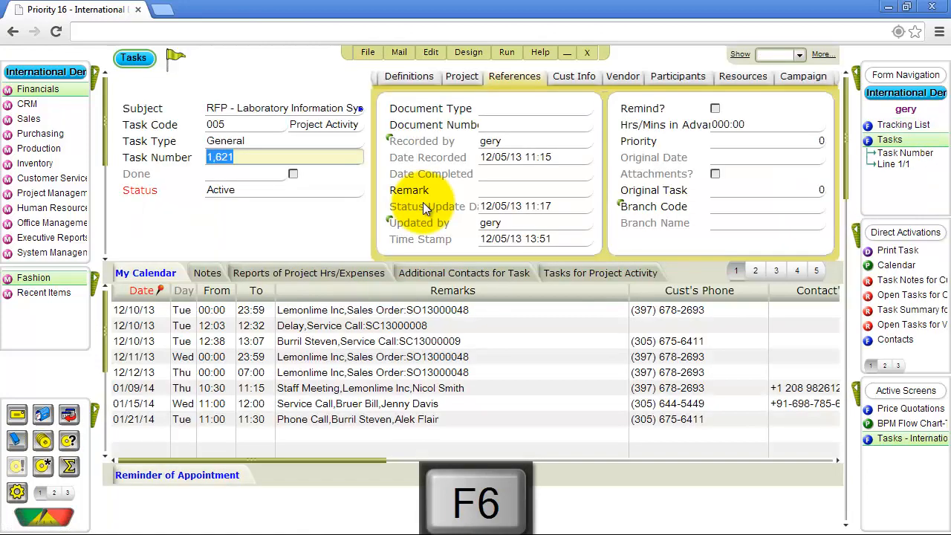
pyautogui.press('F6')
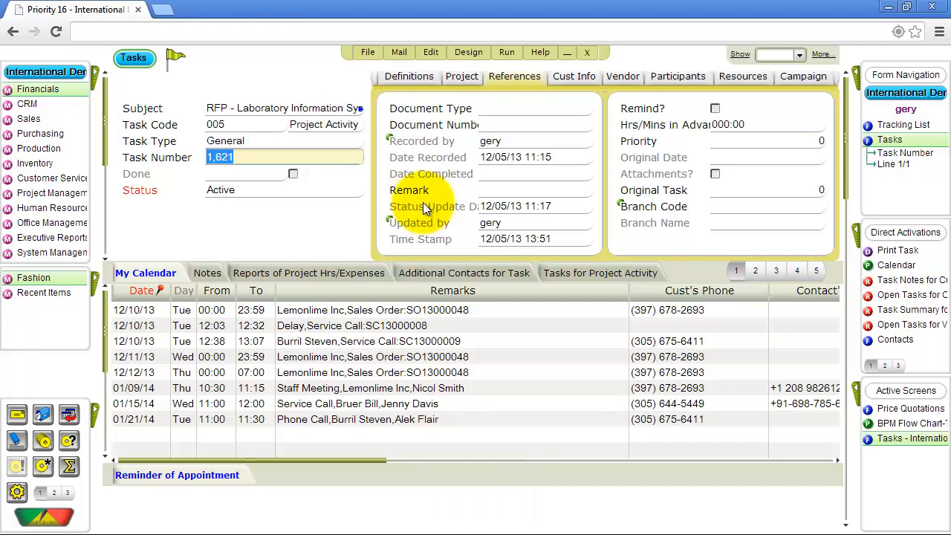
pyautogui.moveTo(425, 208)
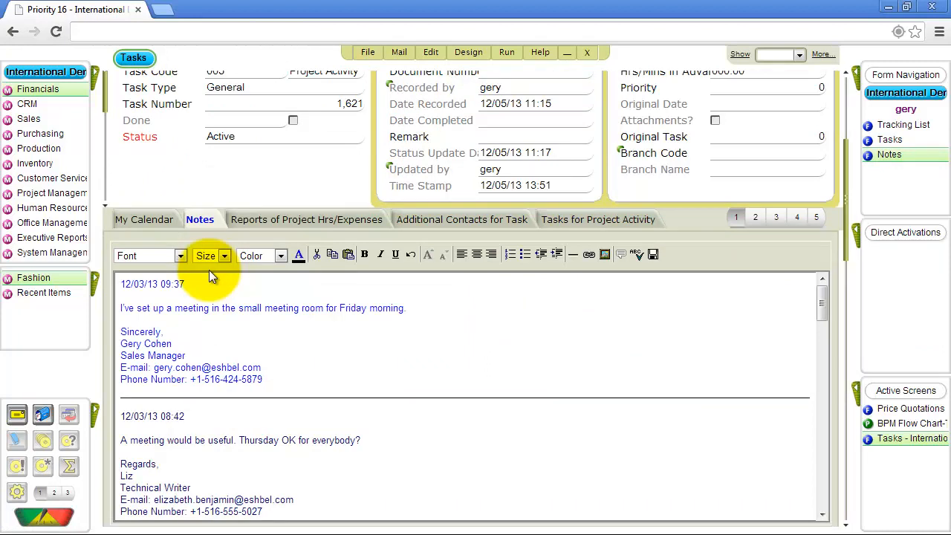
pyautogui.moveTo(767, 326)
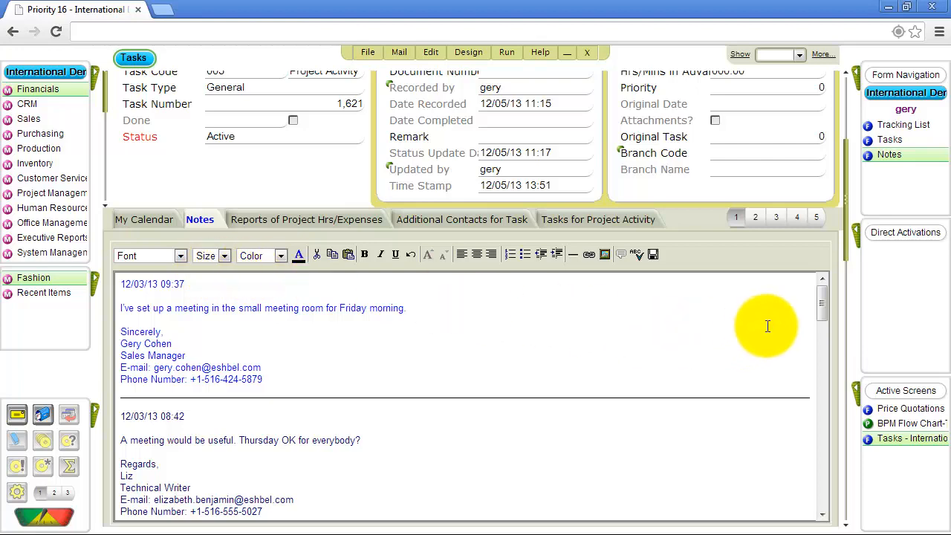
# Add a 12/10/13 note that the submission deadline was postponed by 2 weeks
pyautogui.scroll(-3)
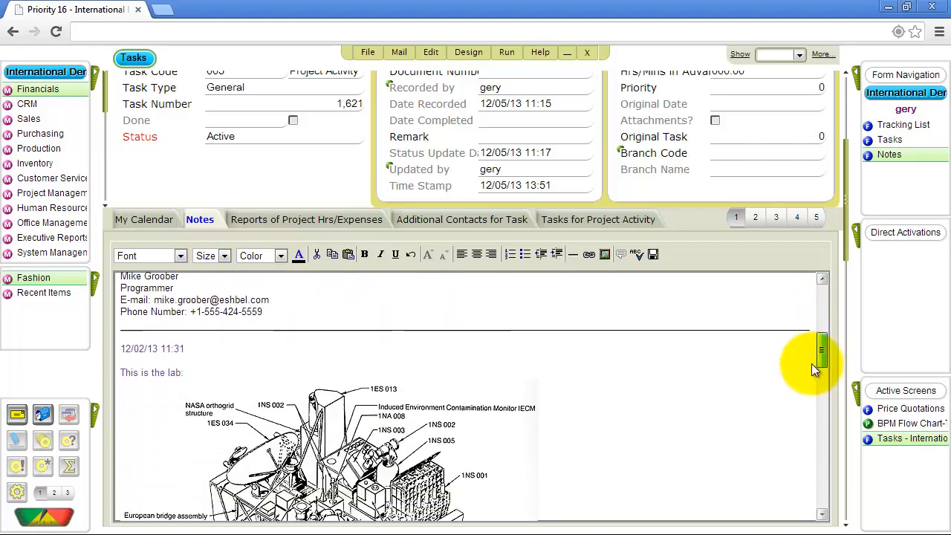
pyautogui.scroll(-3)
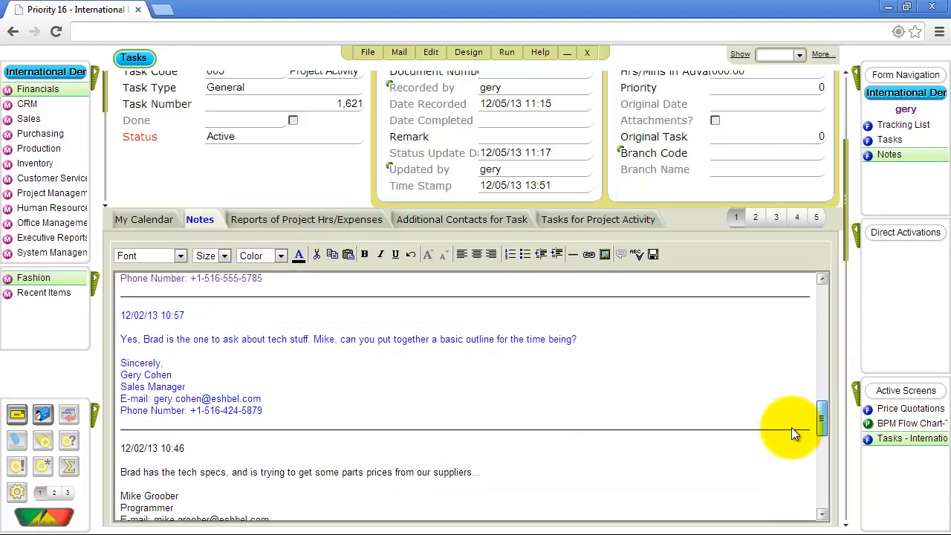
pyautogui.scroll(-3)
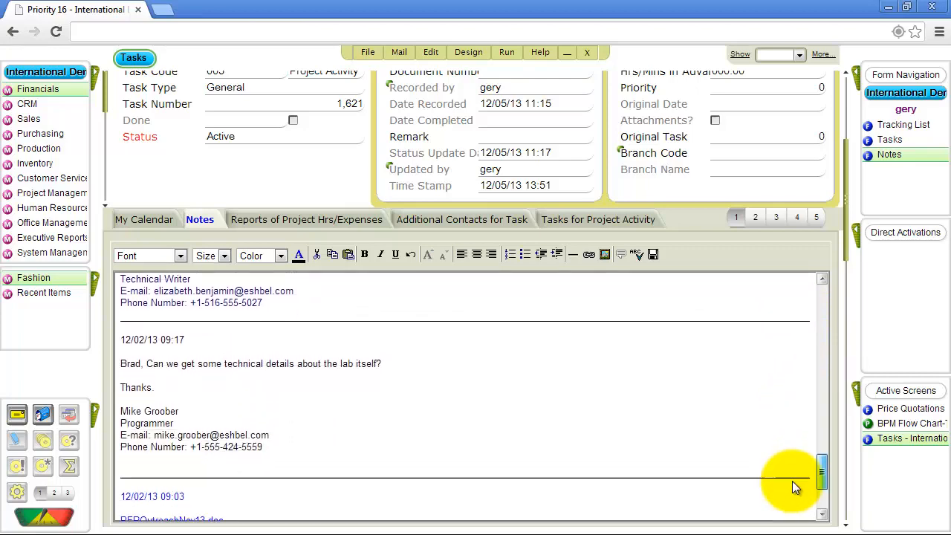
pyautogui.scroll(-3)
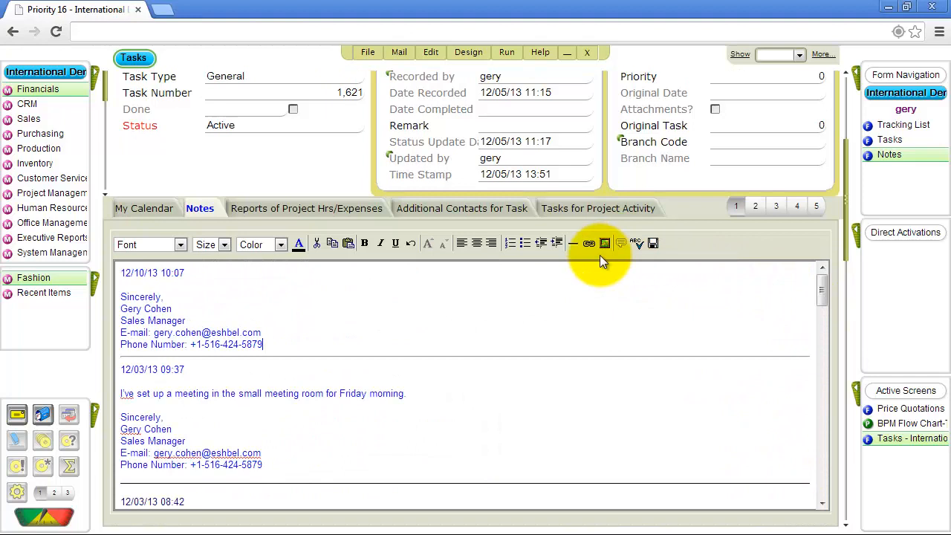
pyautogui.write('De')
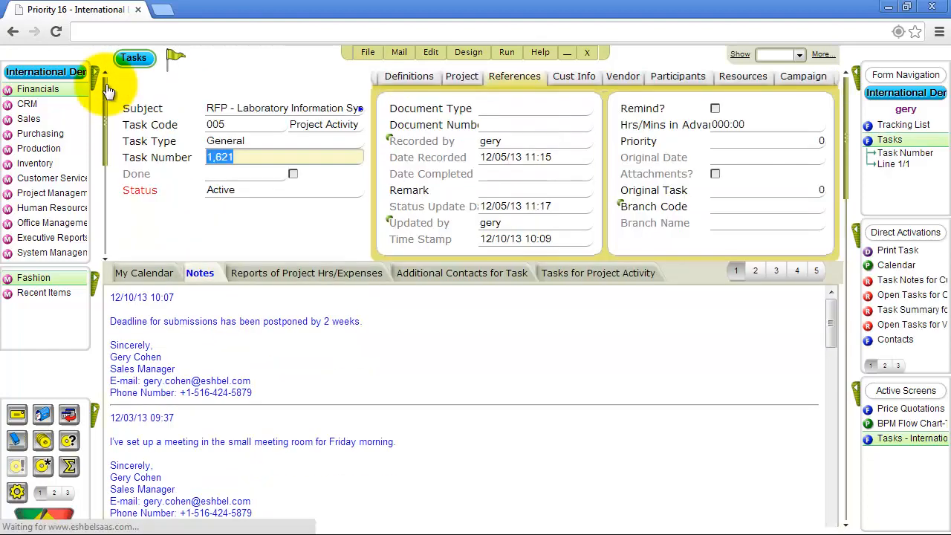
# Email task 1621 with its notes via Outlook, then close the message without saving
pyautogui.press('Ctrl+O')
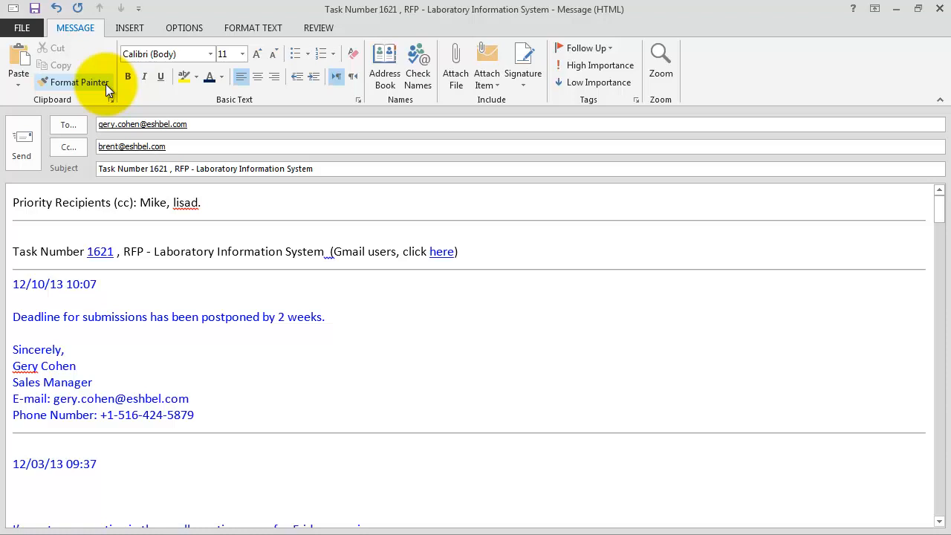
pyautogui.moveTo(773, 67)
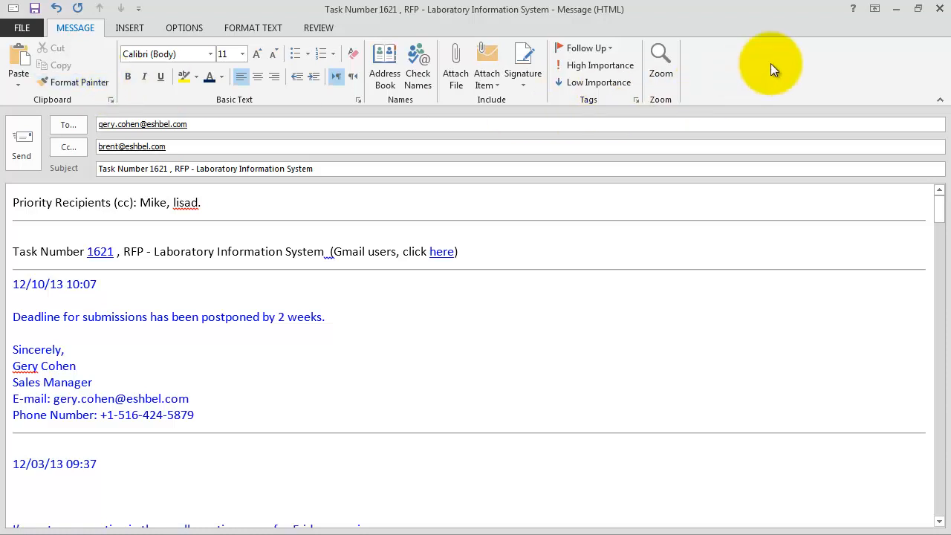
pyautogui.click(939, 8)
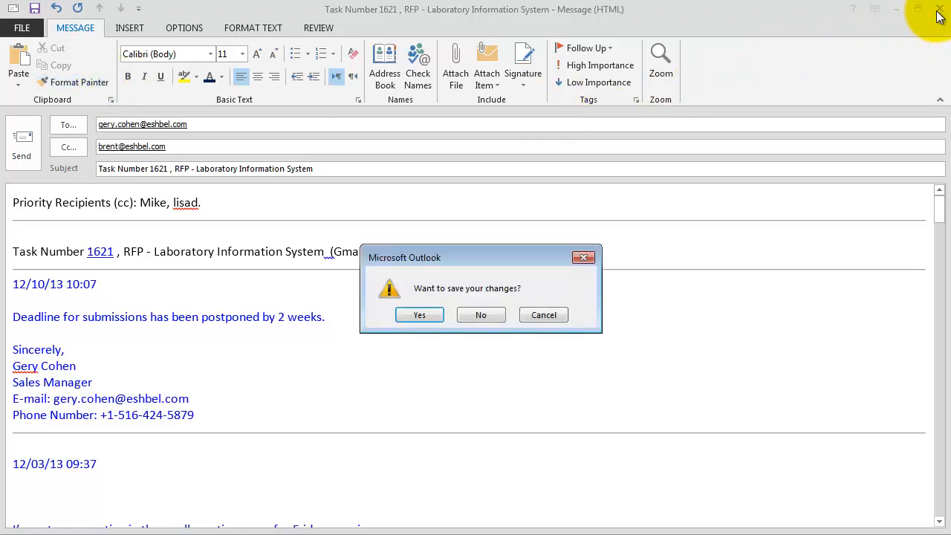
pyautogui.click(481, 315)
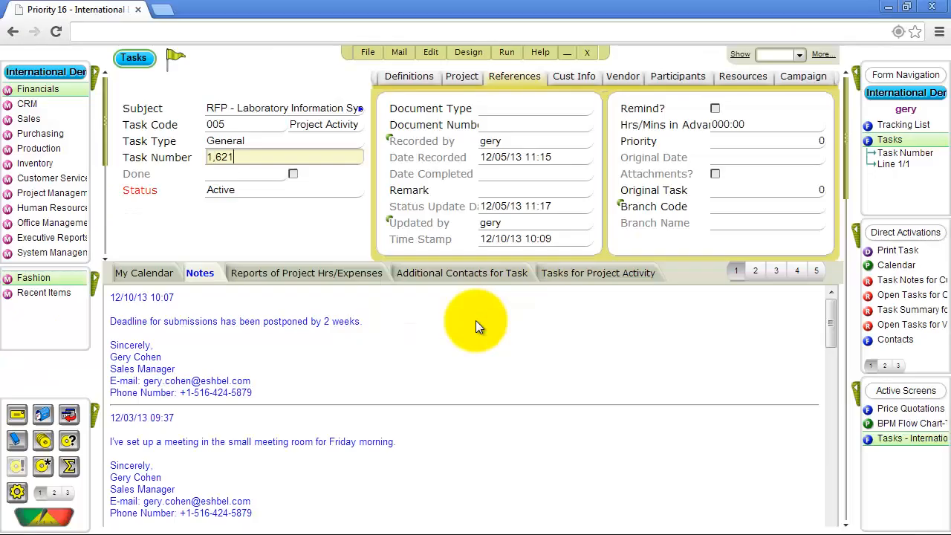
pyautogui.moveTo(122, 493)
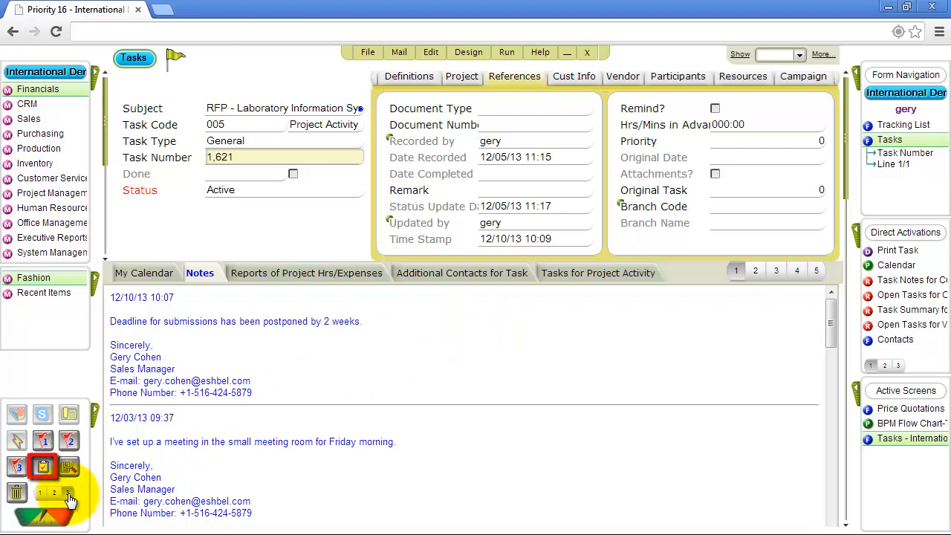
pyautogui.moveTo(42, 457)
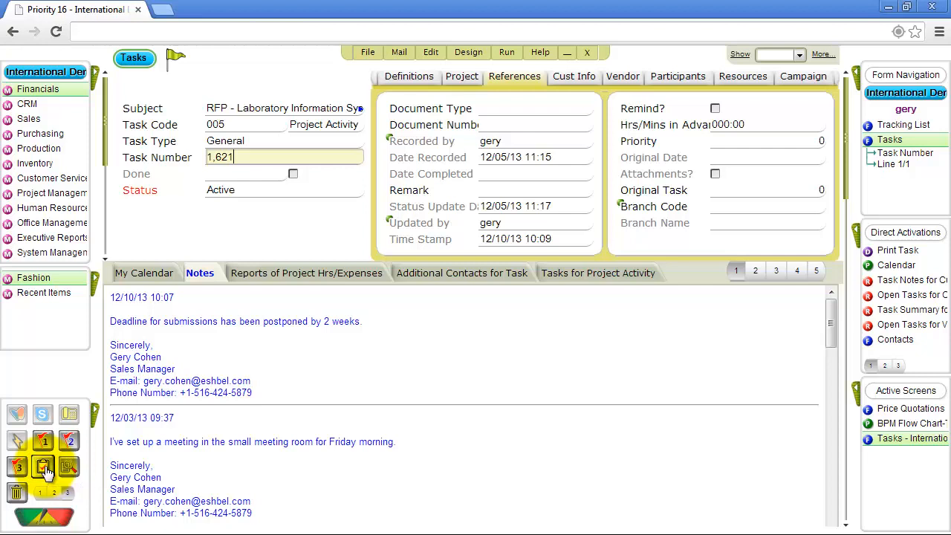
# Switch from the task form to the empty To Do List
pyautogui.click(43, 464)
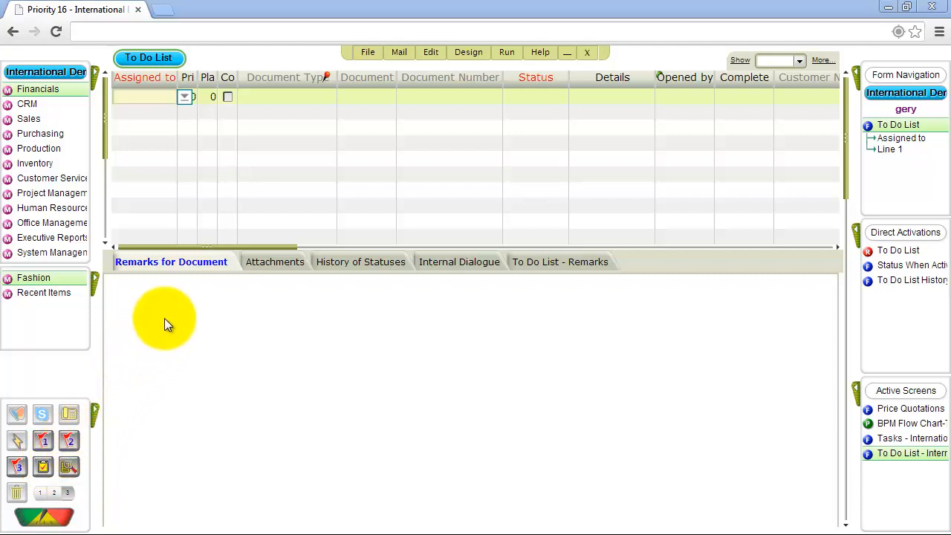
pyautogui.moveTo(173, 327)
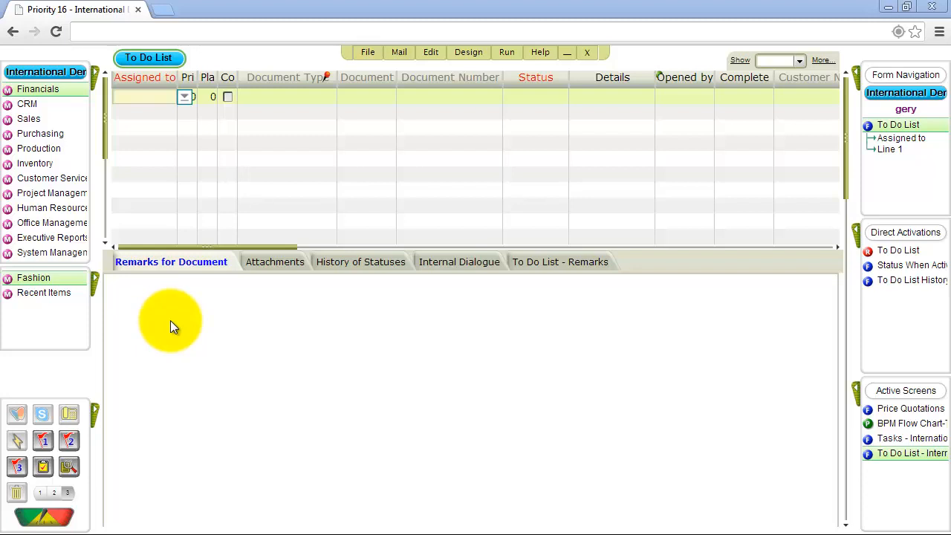
pyautogui.click(147, 78)
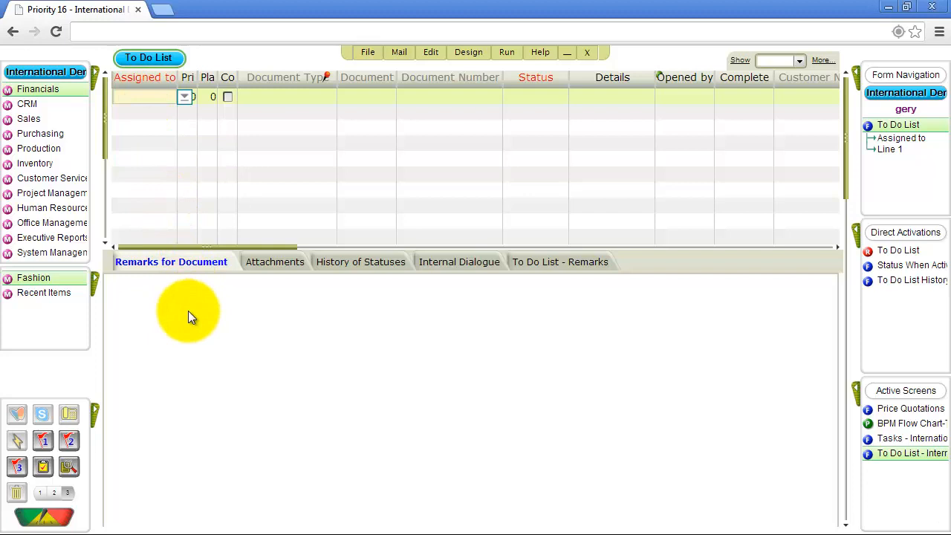
# Query the To Do List for entries assigned to user frida
pyautogui.press('F11')
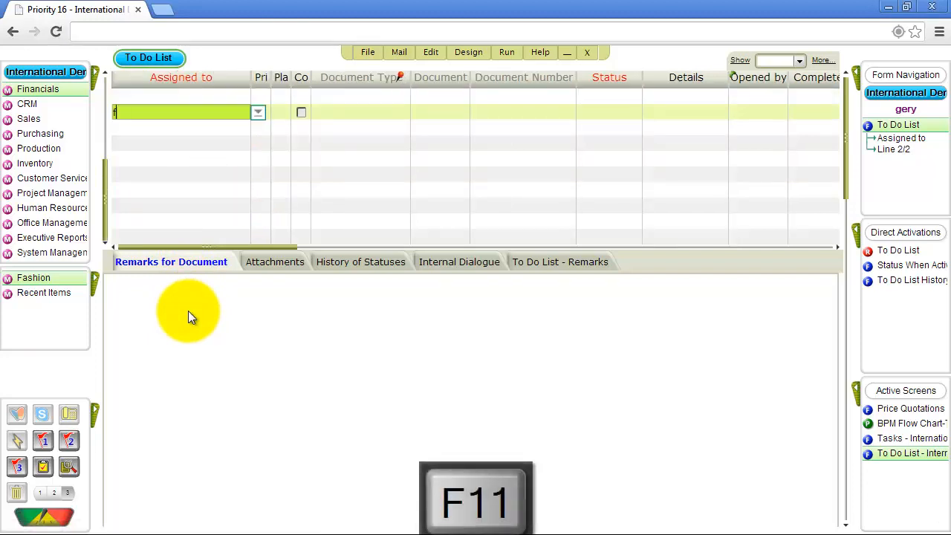
pyautogui.write('frida')
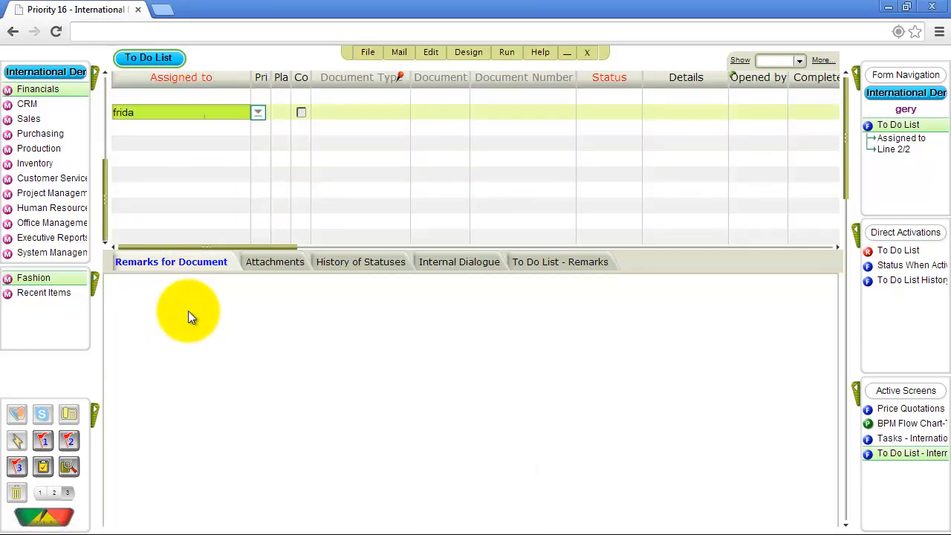
pyautogui.press('Enter')
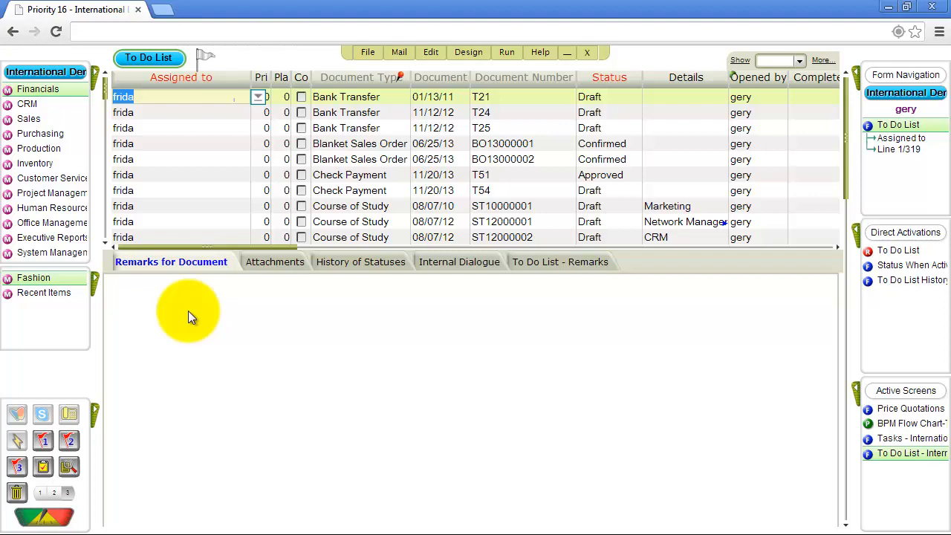
pyautogui.click(685, 77)
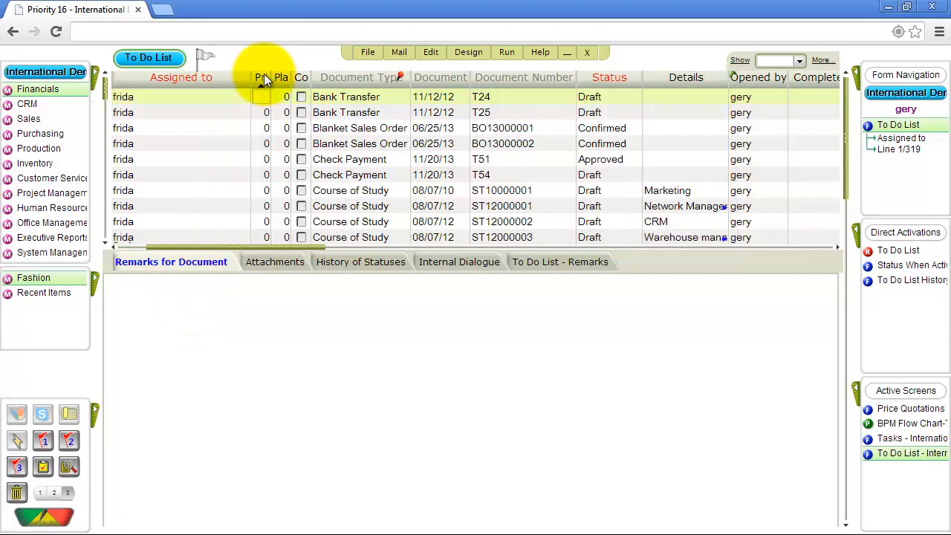
# Give the Staff Meeting task priority 6 and sort the list by priority, highest first
pyautogui.click(262, 77)
pyautogui.write('6')
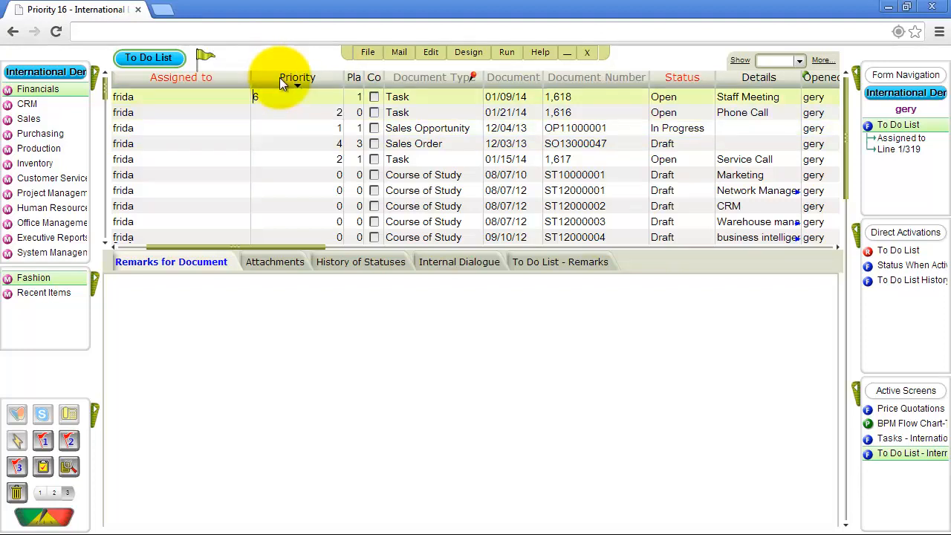
pyautogui.click(297, 77)
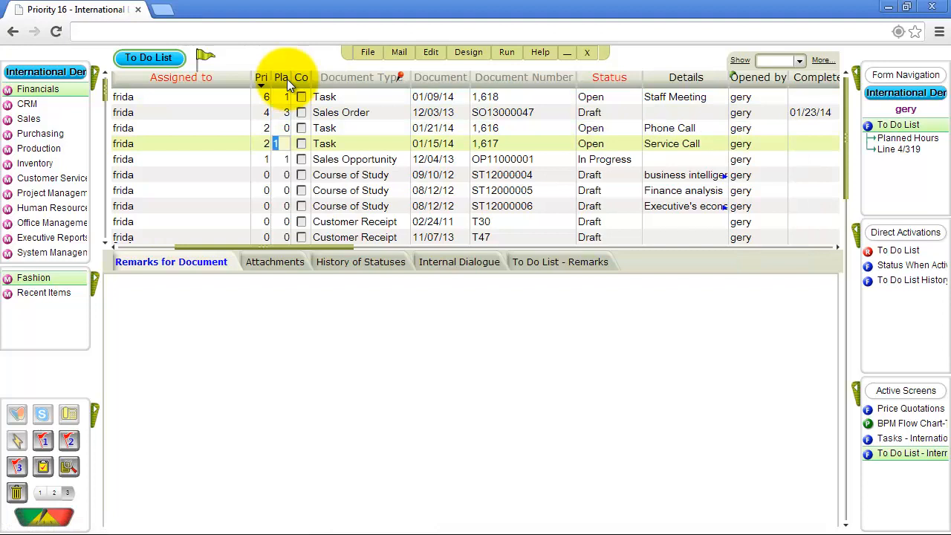
# Enter planned hours per task, e.g. 1 for Staff Meeting and 10 for Service Call
pyautogui.click(285, 78)
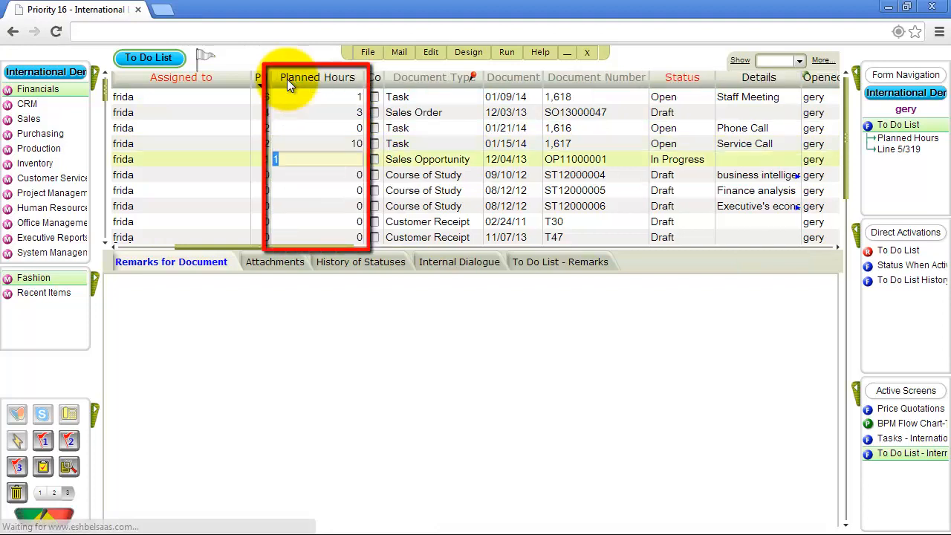
pyautogui.moveTo(291, 85)
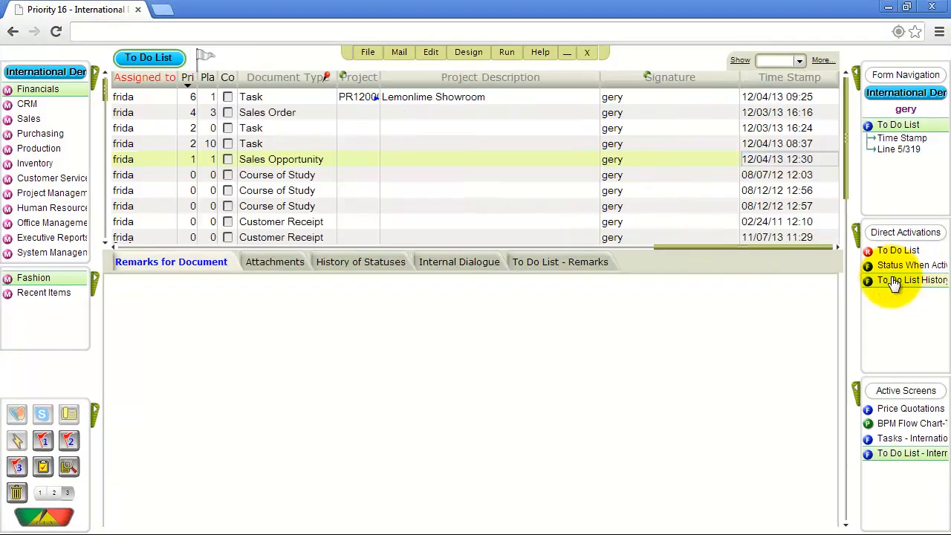
# Start a To Do List History query by document number beginning 'T51'
pyautogui.click(915, 279)
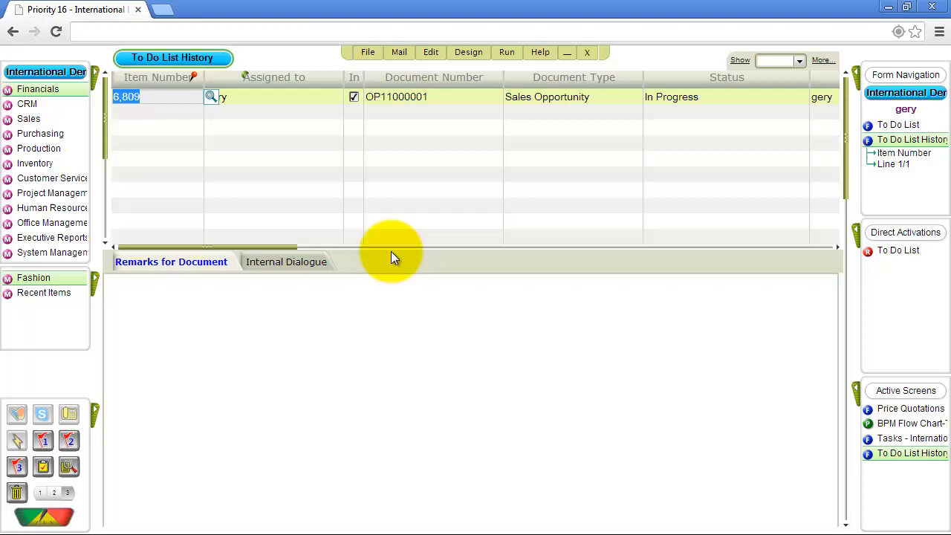
pyautogui.click(414, 97)
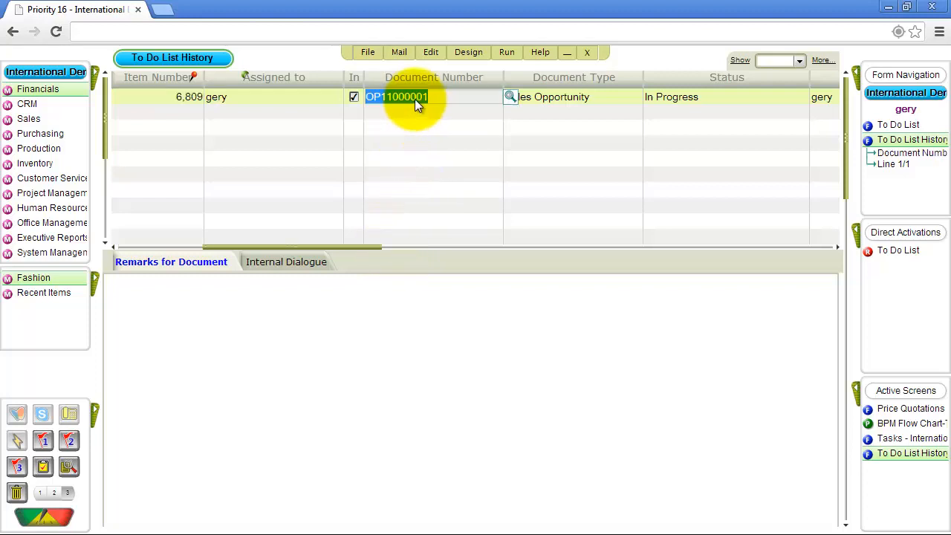
pyautogui.press('F11')
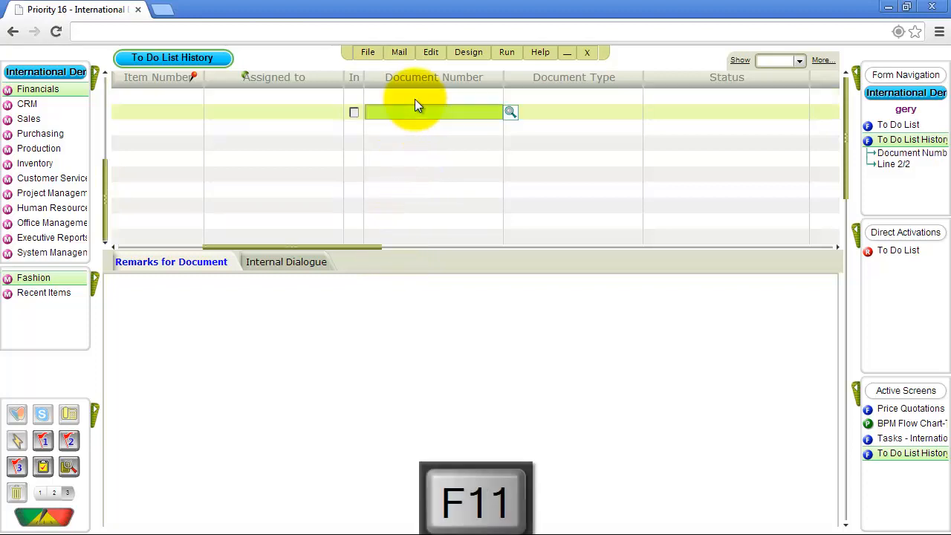
pyautogui.write('T51')
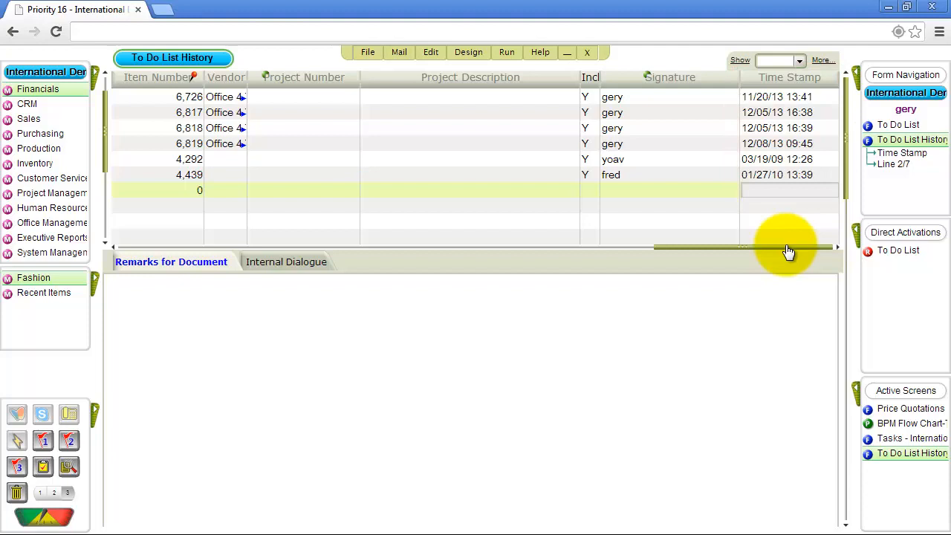
# Query the history for Time Stamp 04/??/13, retrieving the three April 2013 Personnel File entries
pyautogui.press('F11')
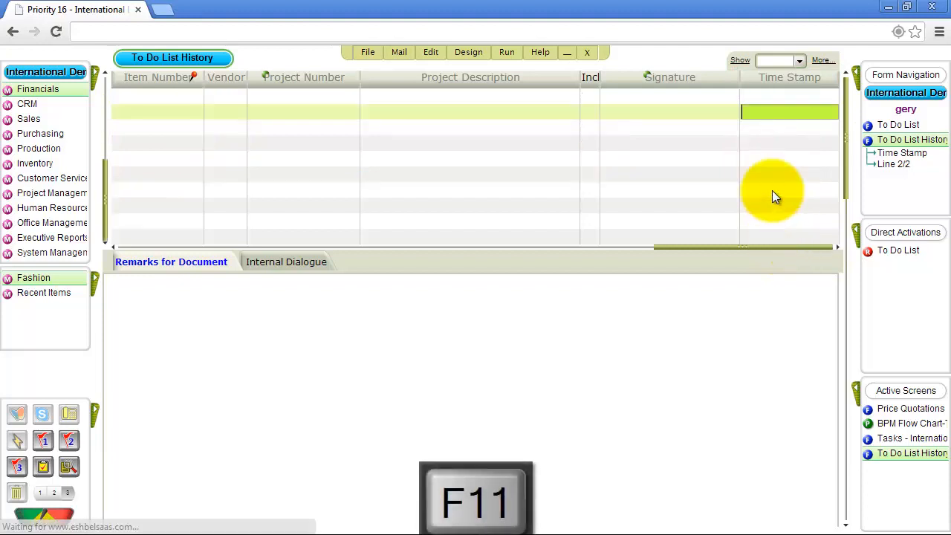
pyautogui.write('04/')
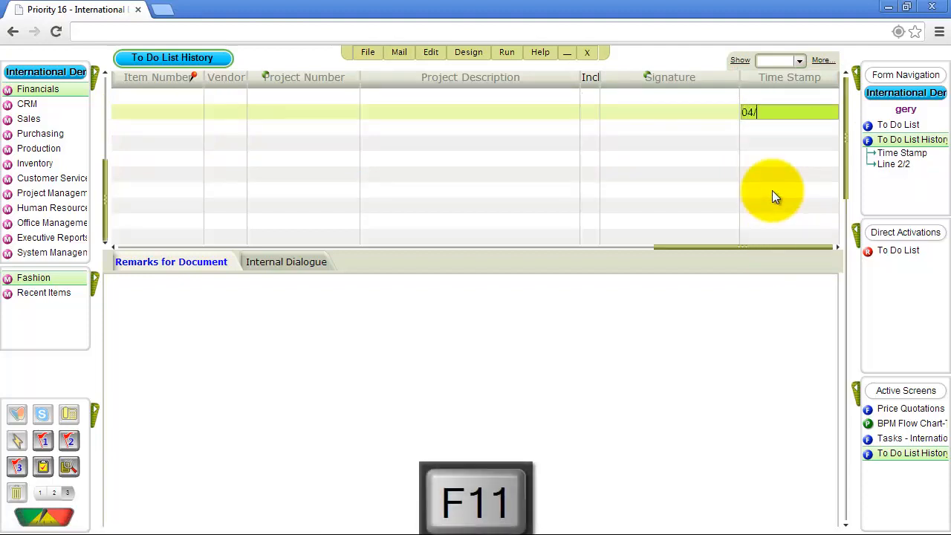
pyautogui.write('??/13')
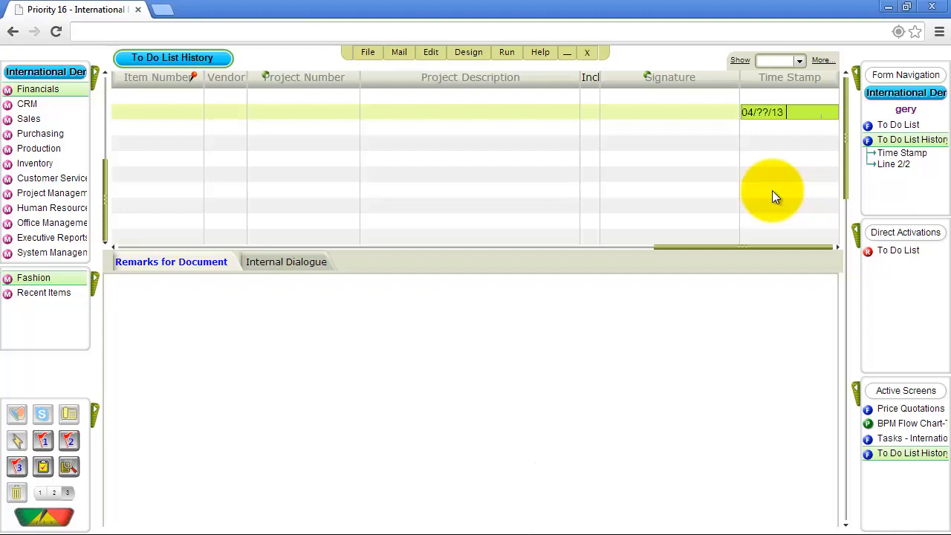
pyautogui.press('Enter')
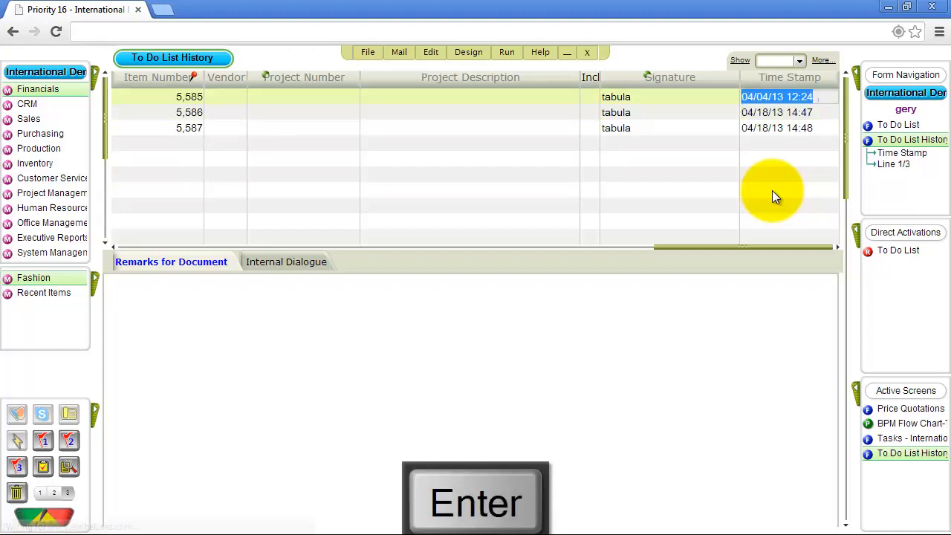
pyautogui.moveTo(771, 254)
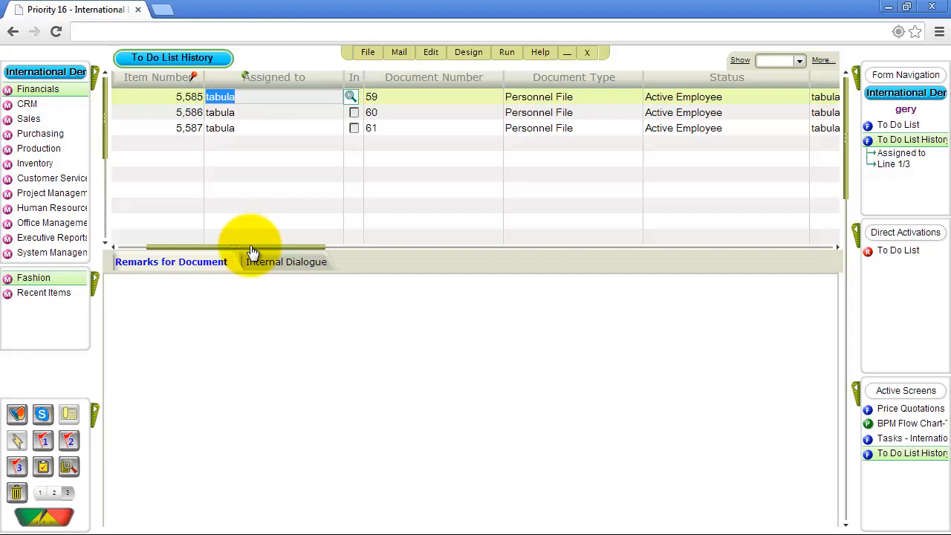
pyautogui.click(909, 422)
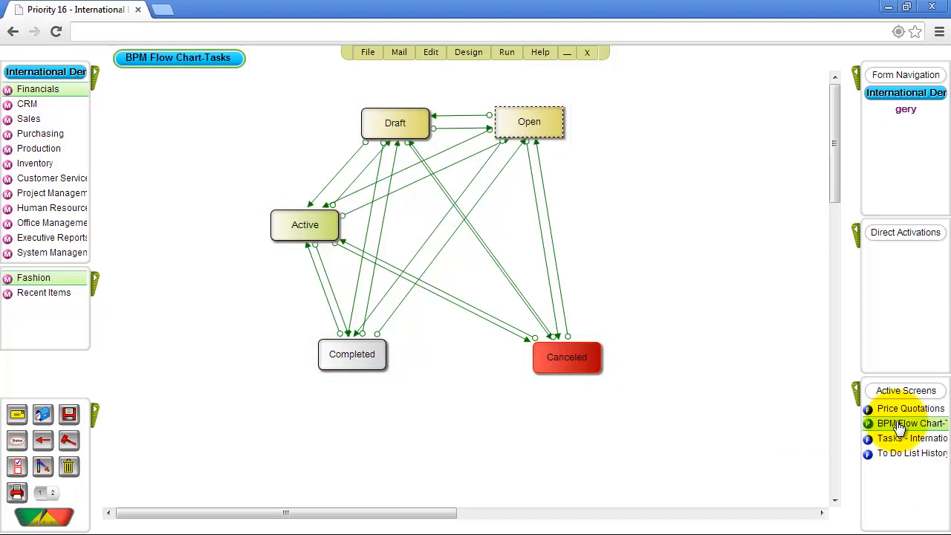
pyautogui.moveTo(901, 427)
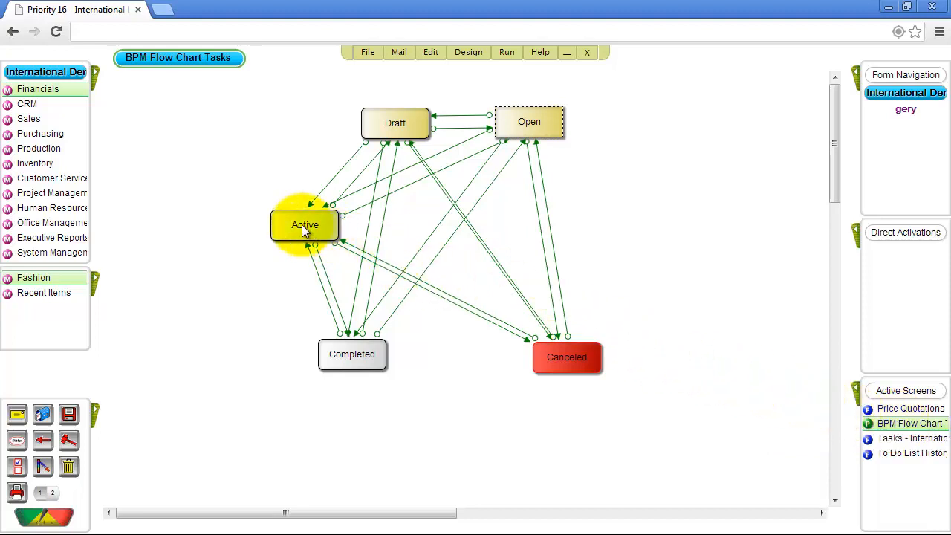
# Open the Rules definition for the Active task status from its right-click menu
pyautogui.rightClick(305, 226)
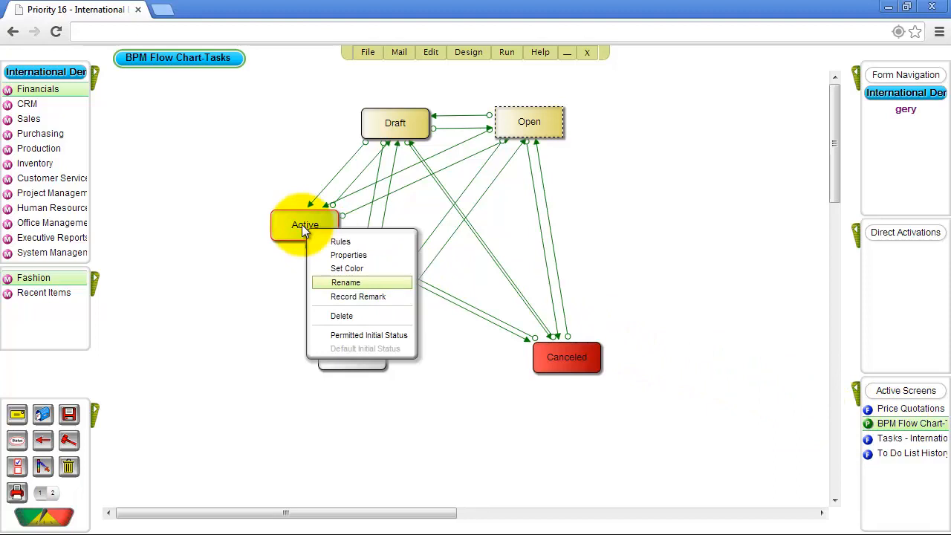
pyautogui.click(340, 241)
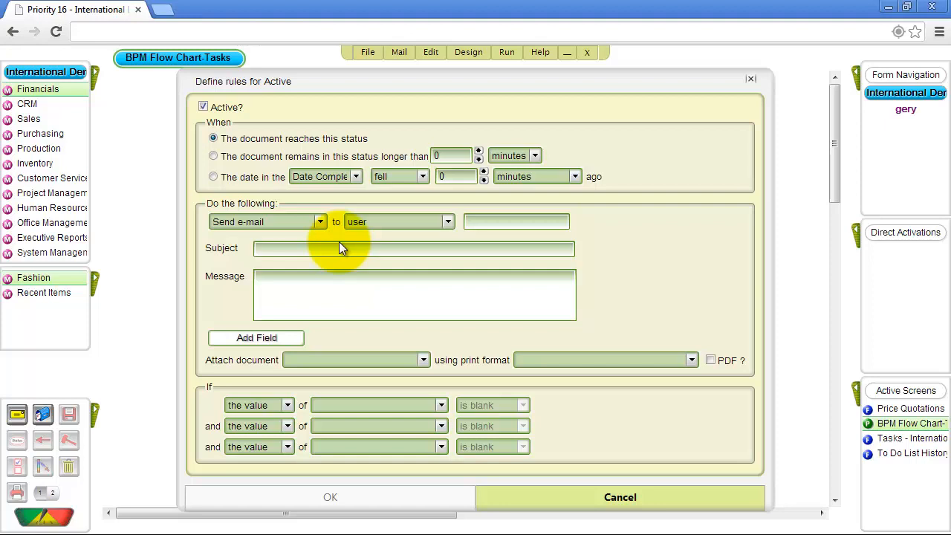
# Make the rule fire after 1 week in Active status and send an e-mail to user gery
pyautogui.click(214, 156)
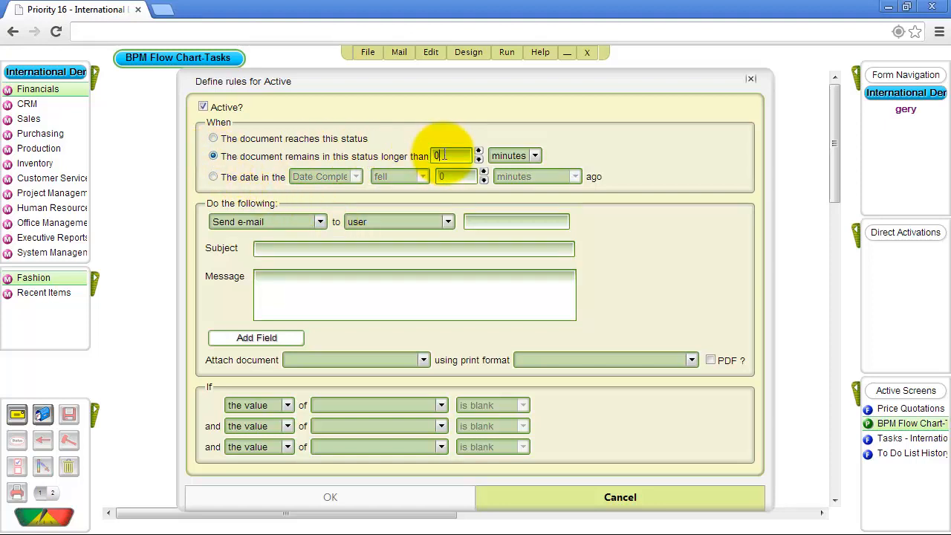
pyautogui.click(535, 156)
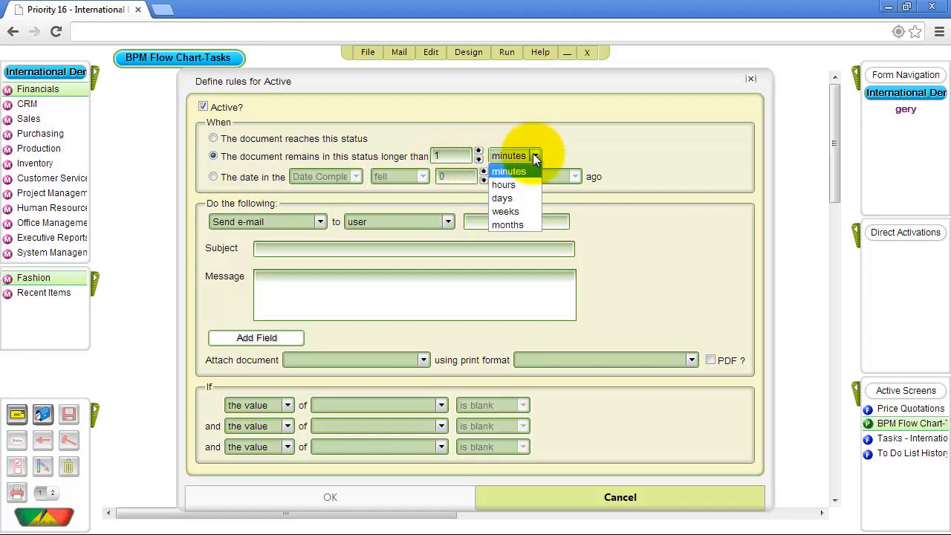
pyautogui.click(505, 210)
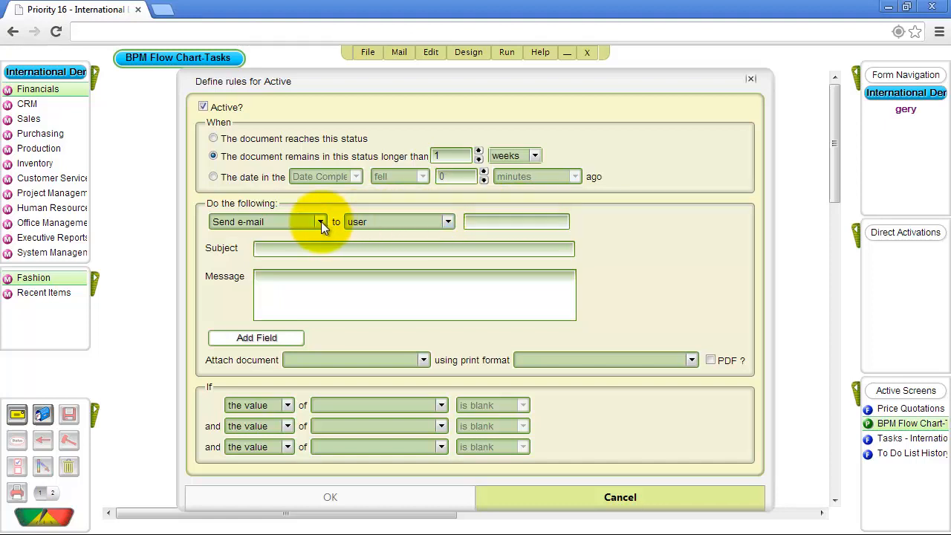
pyautogui.click(321, 221)
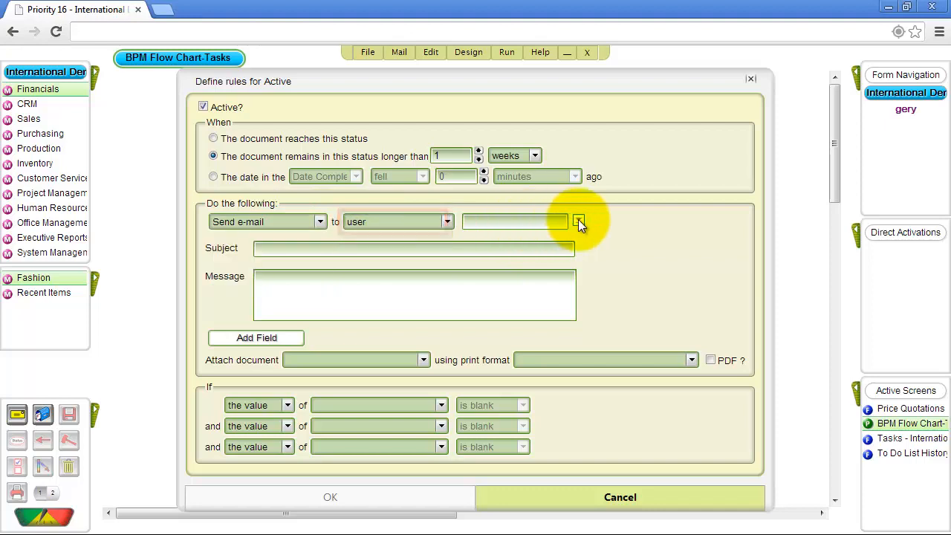
pyautogui.click(579, 221)
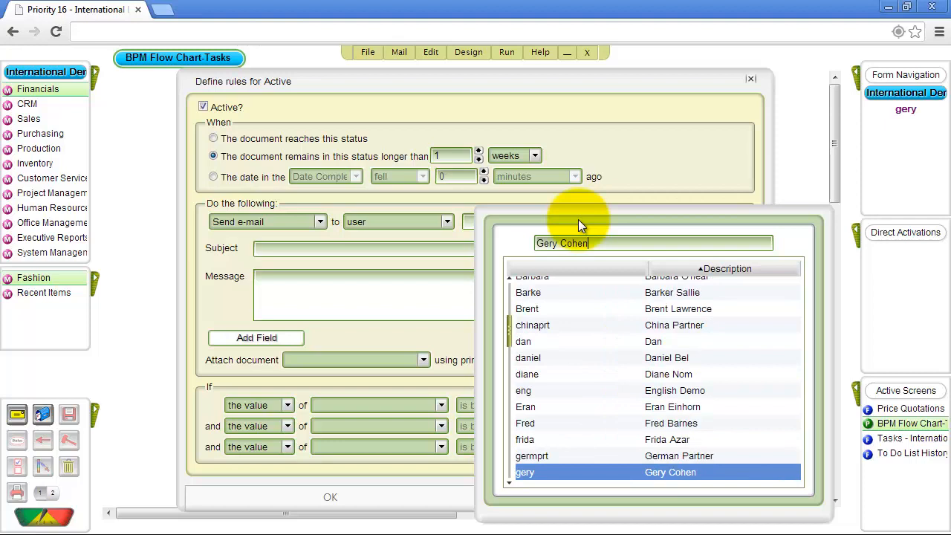
pyautogui.click(524, 472)
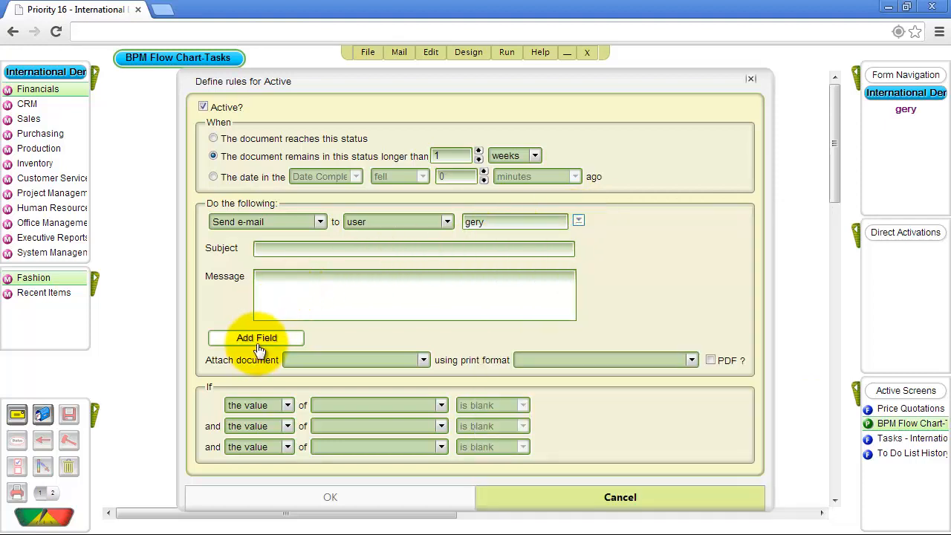
pyautogui.click(255, 339)
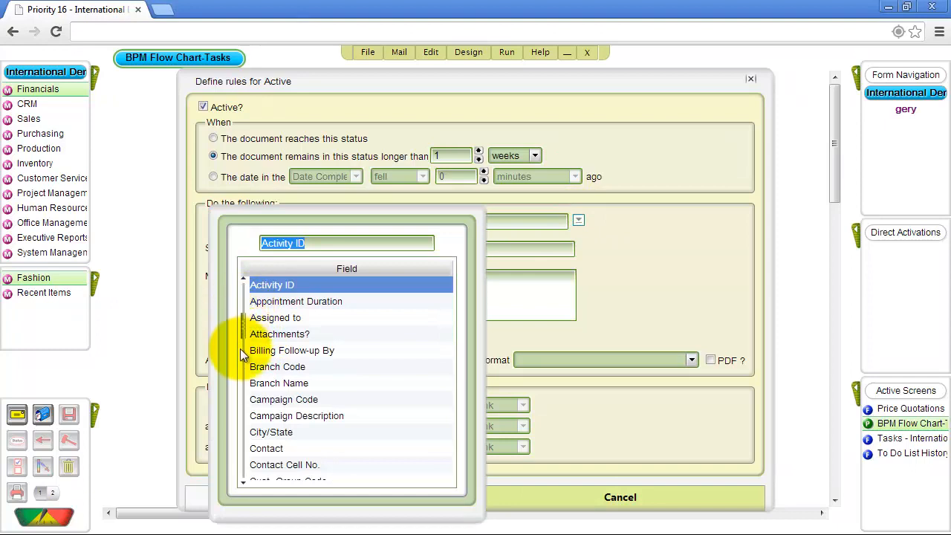
# Insert the Task Number field into the message and condition the rule on a Cust. Group Code
pyautogui.scroll(-3)
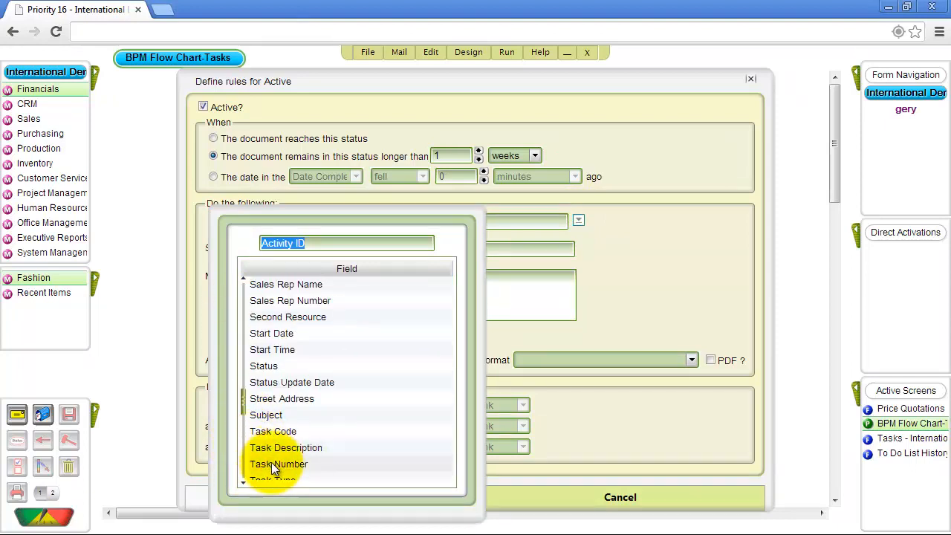
pyautogui.click(279, 463)
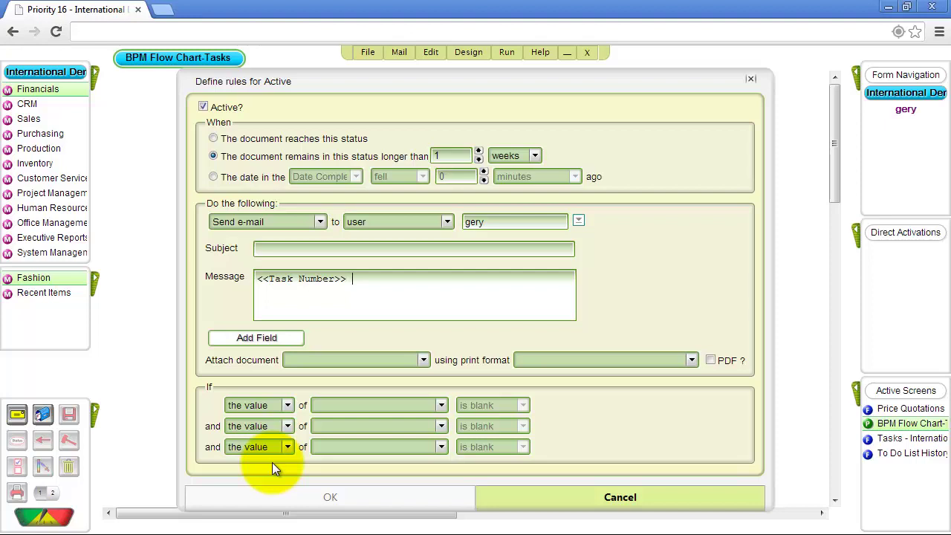
pyautogui.click(442, 404)
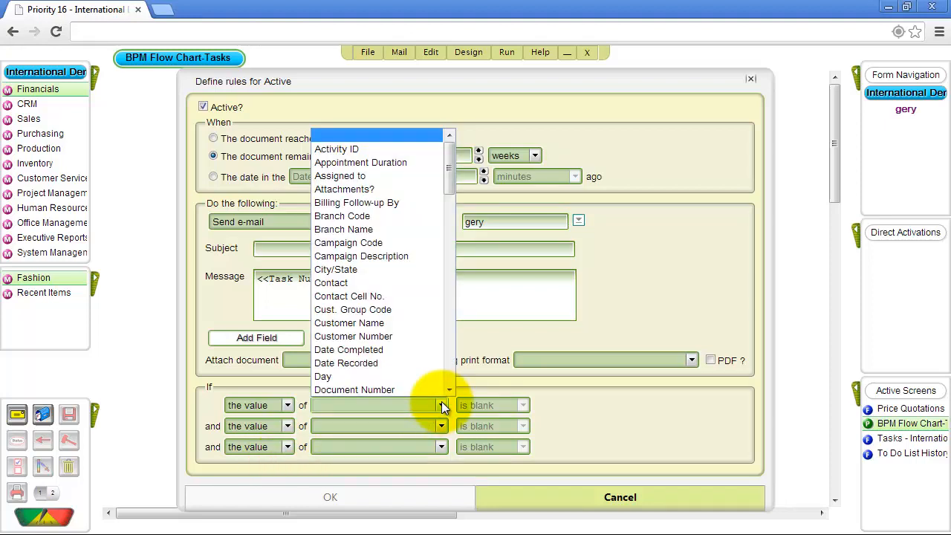
pyautogui.click(352, 309)
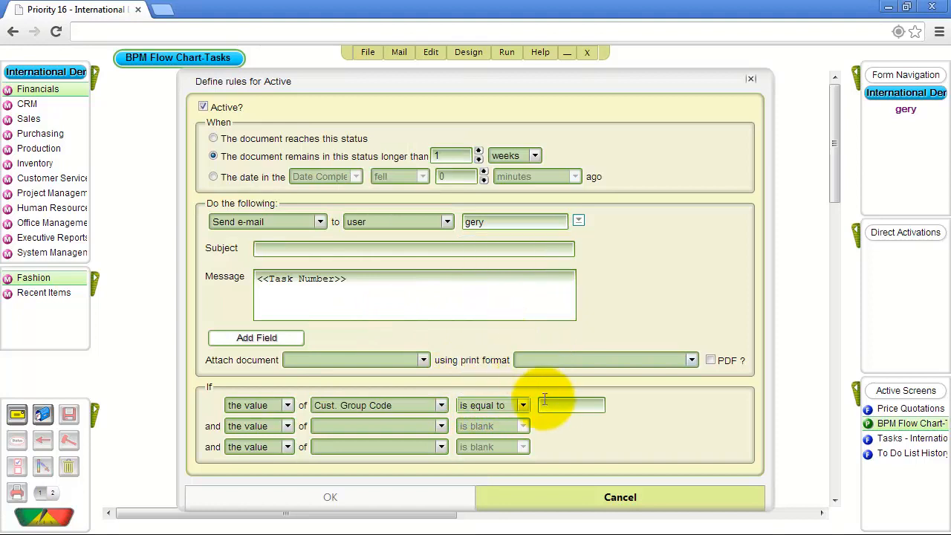
pyautogui.click(570, 404)
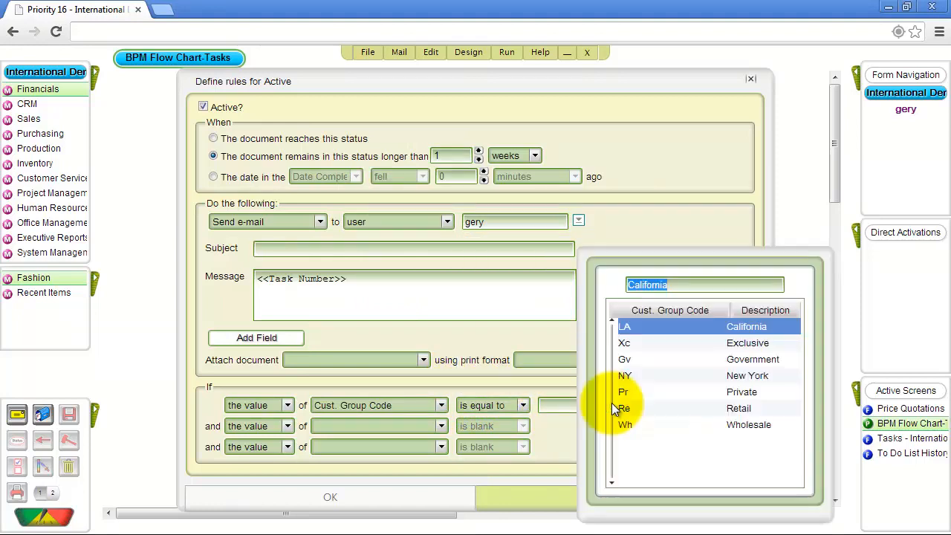
pyautogui.click(624, 342)
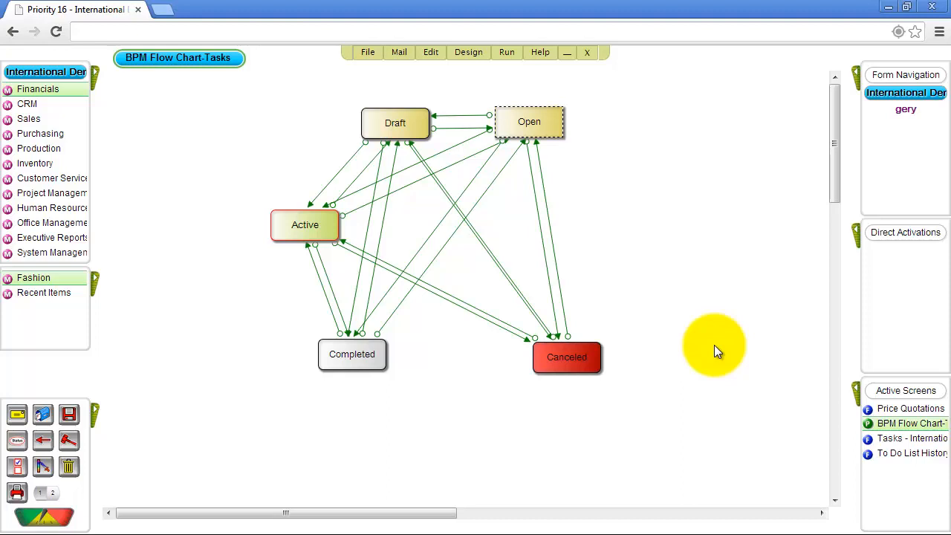
pyautogui.moveTo(52, 241)
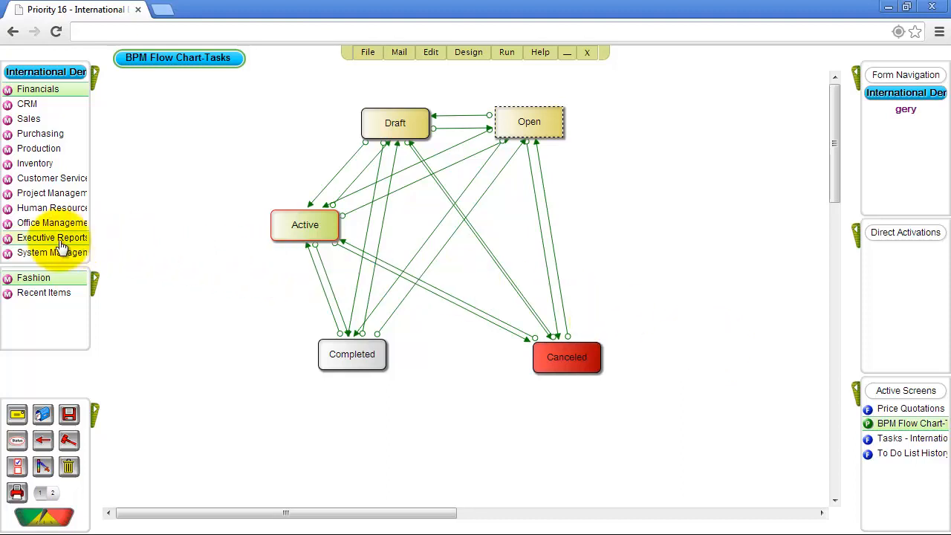
# Open Executive Reports > Financials > Executive Dashboard from the menu tree
pyautogui.click(47, 237)
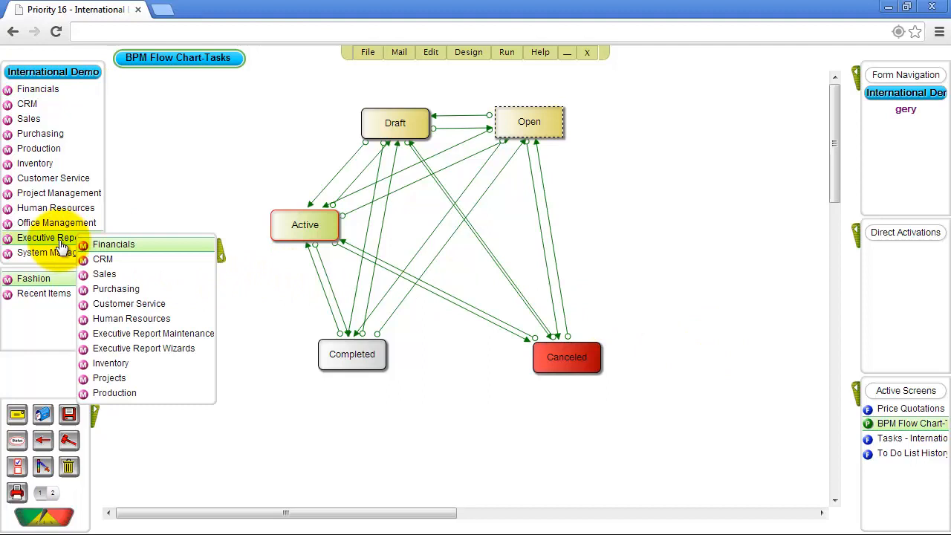
pyautogui.moveTo(113, 253)
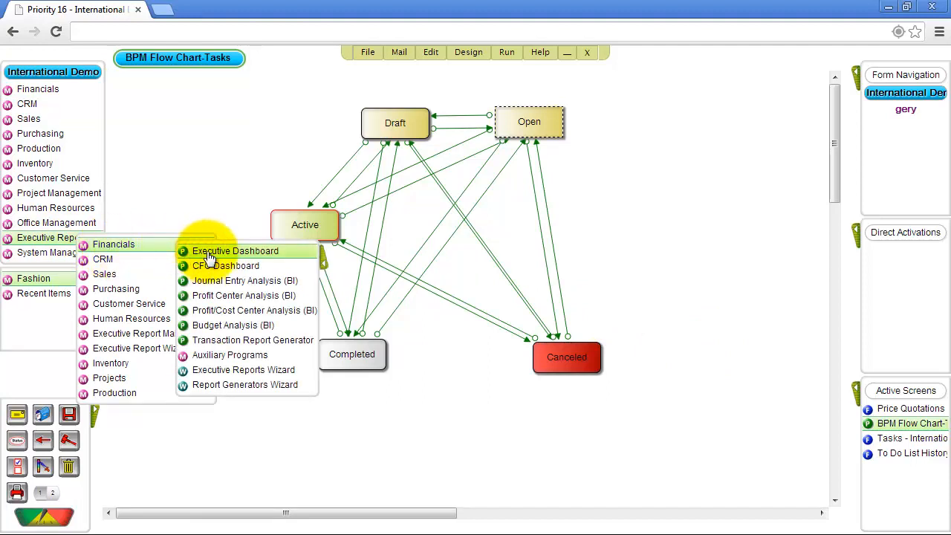
pyautogui.click(235, 249)
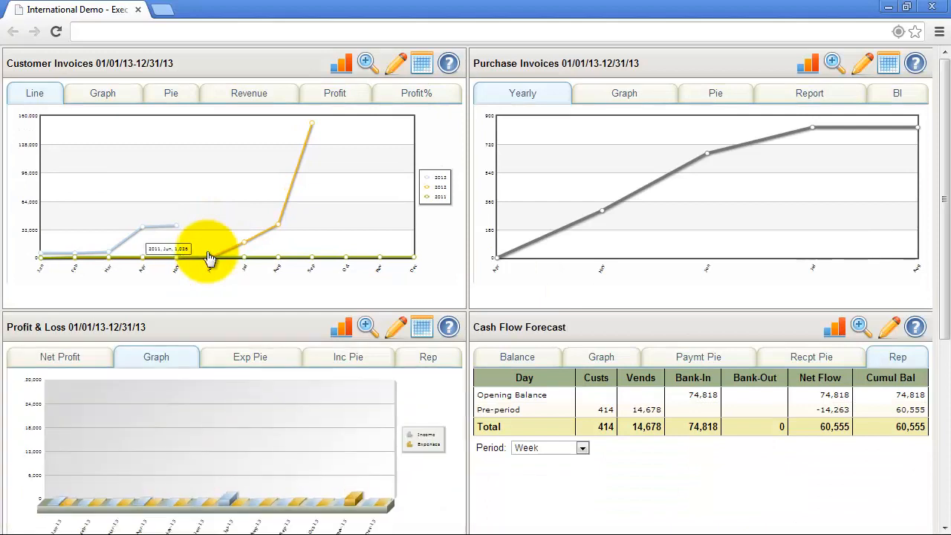
pyautogui.moveTo(335, 163)
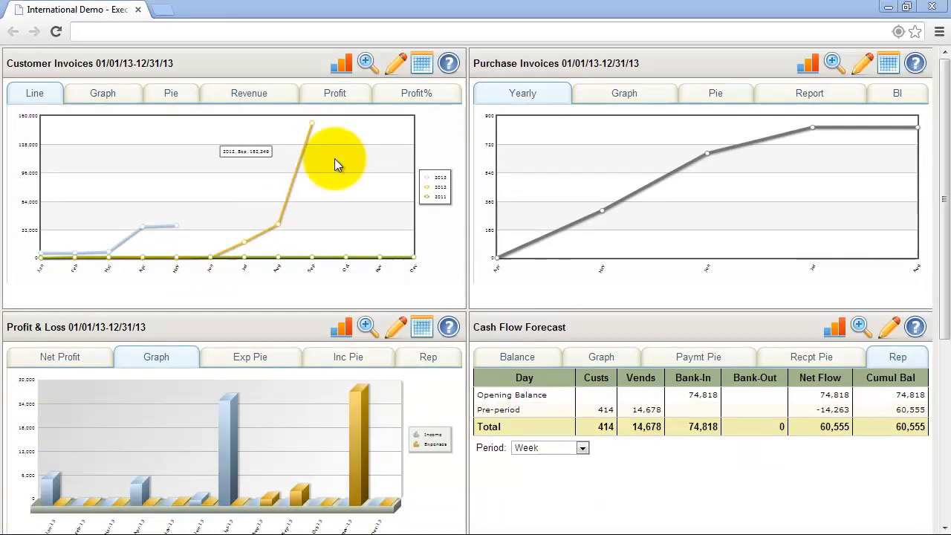
pyautogui.click(393, 63)
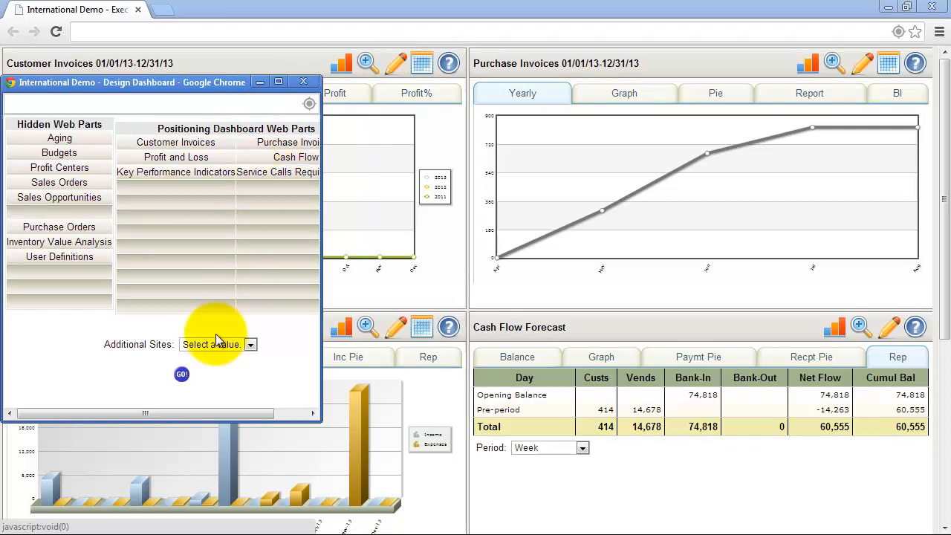
pyautogui.click(181, 374)
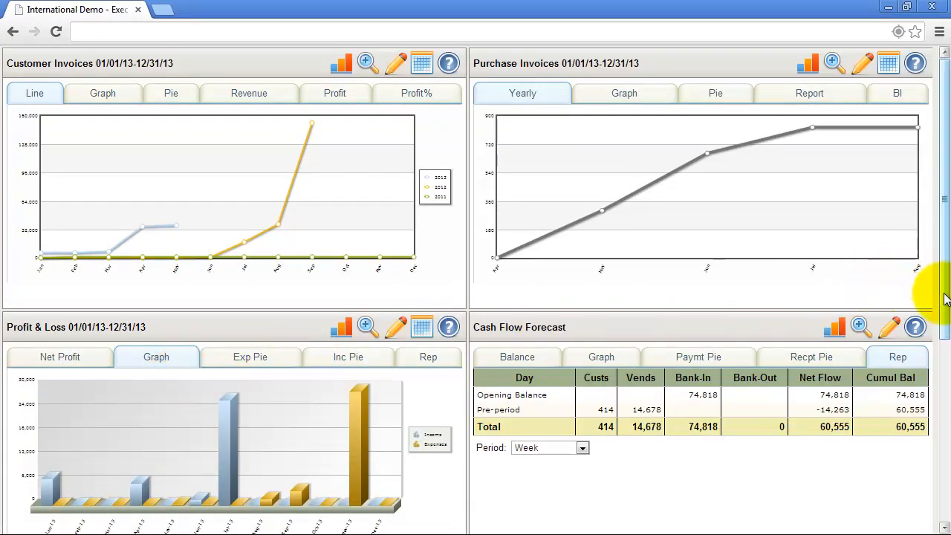
pyautogui.scroll(-3)
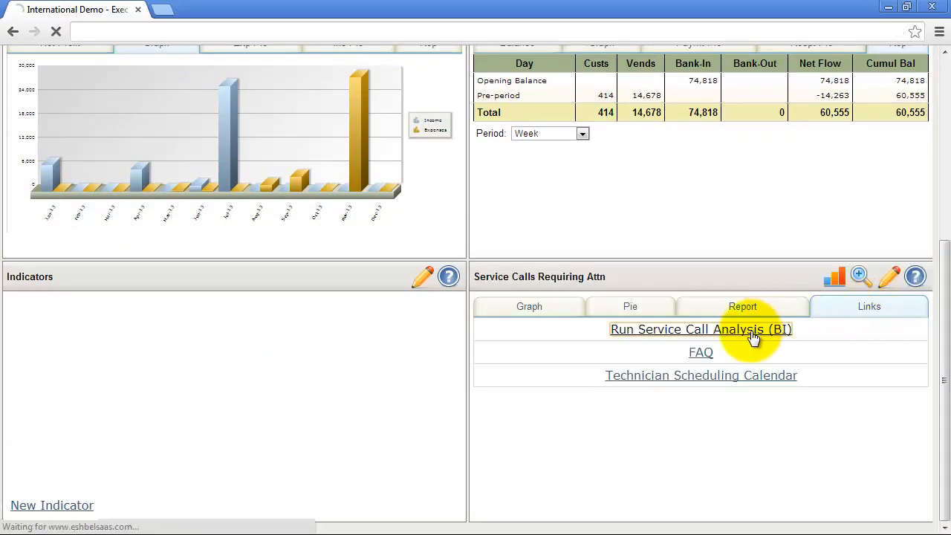
pyautogui.click(701, 330)
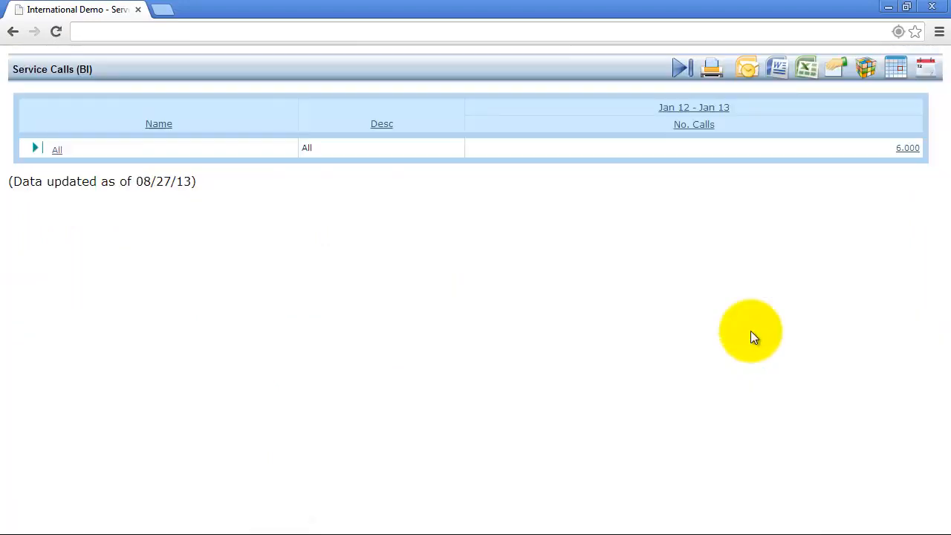
pyautogui.click(56, 148)
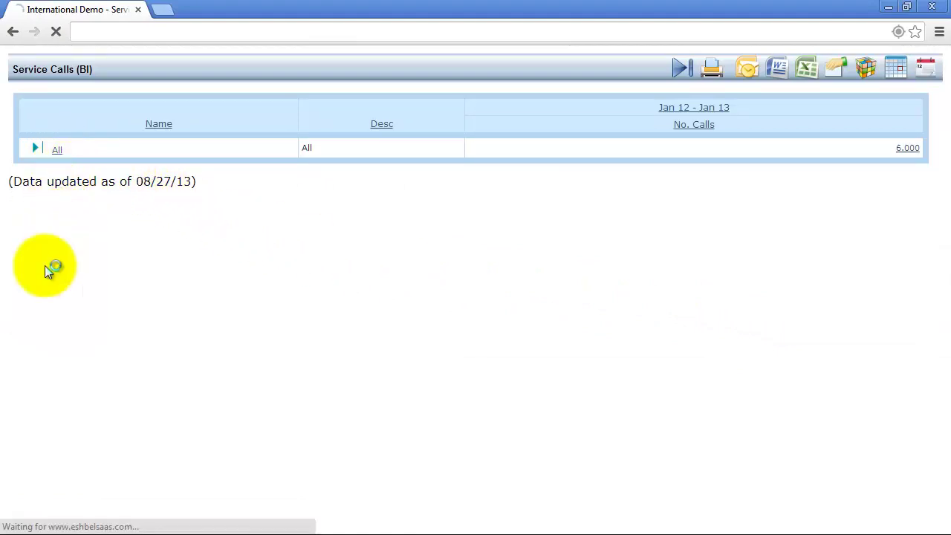
pyautogui.click(36, 147)
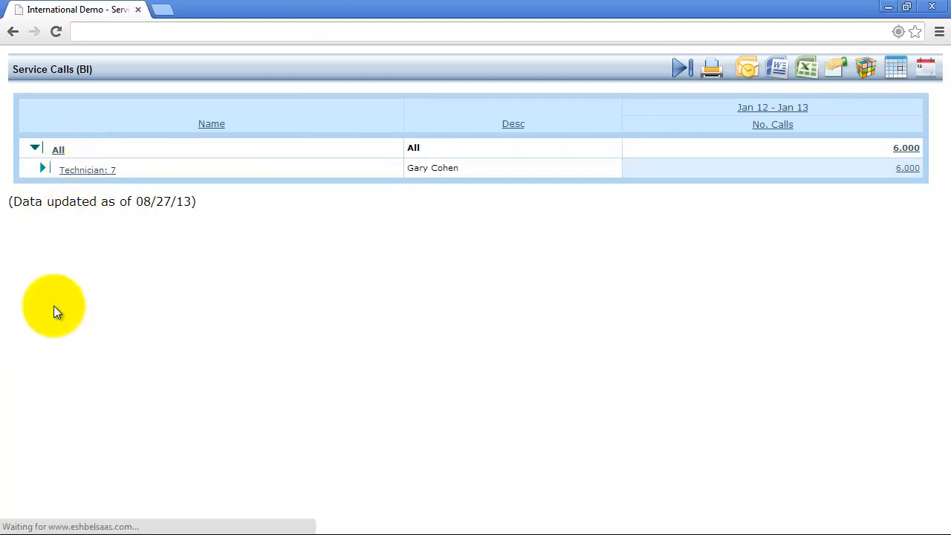
pyautogui.click(42, 169)
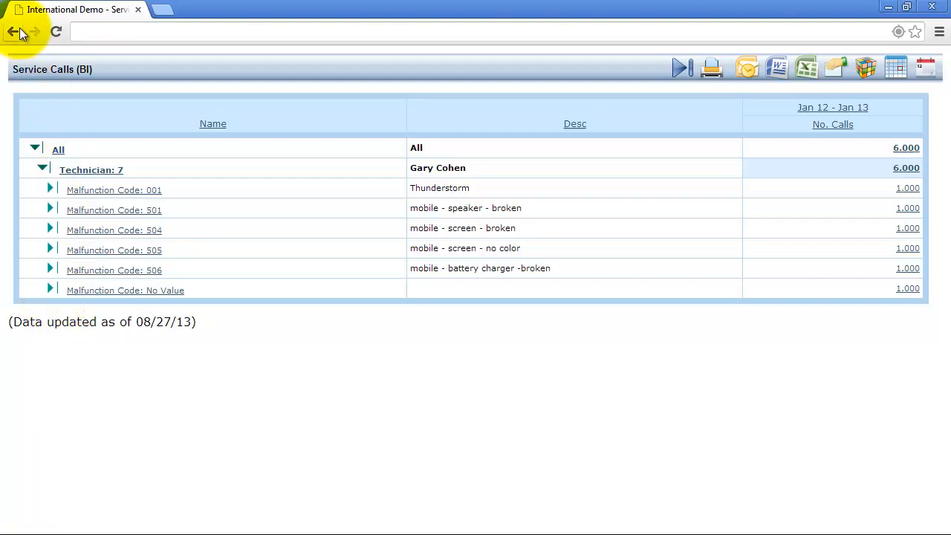
pyautogui.click(15, 36)
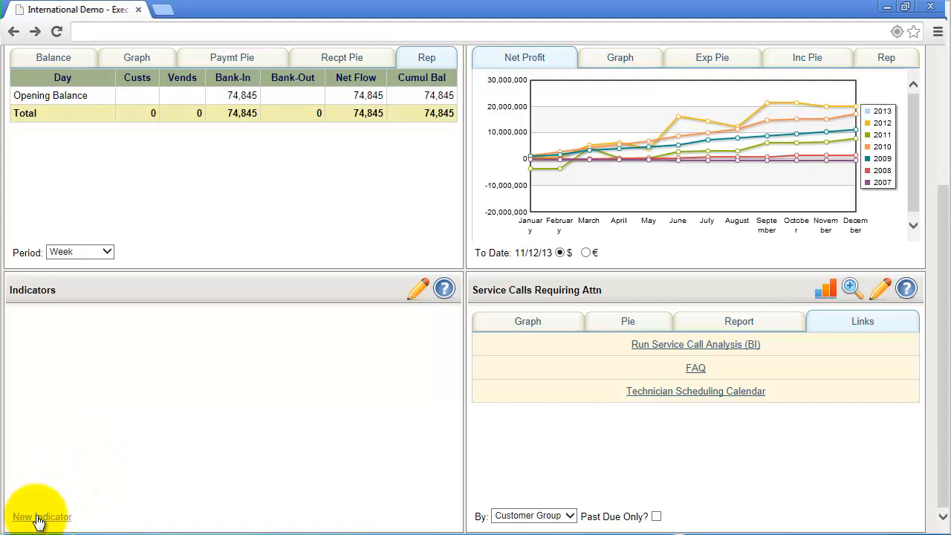
# Create a 'Sales comparison' indicator summing Sales Orders, this month vs last month
pyautogui.click(33, 517)
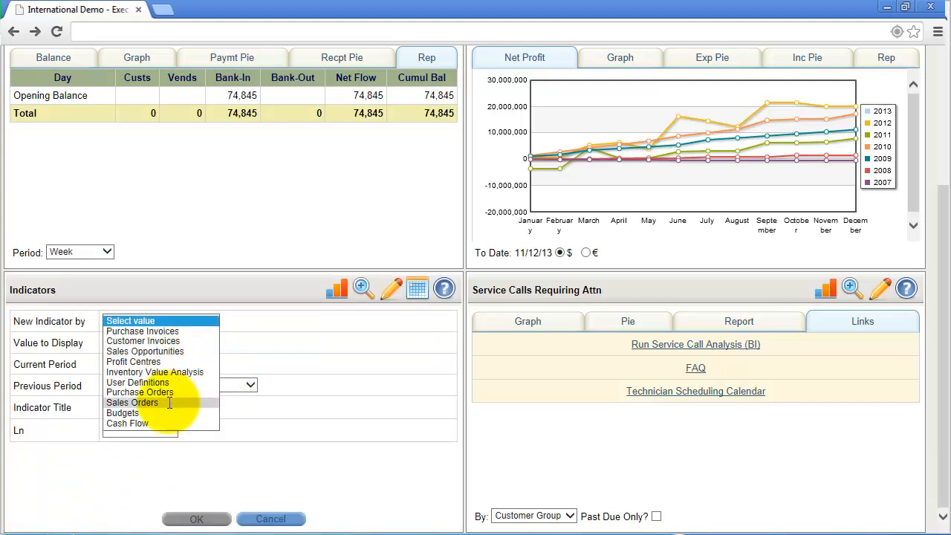
pyautogui.click(132, 401)
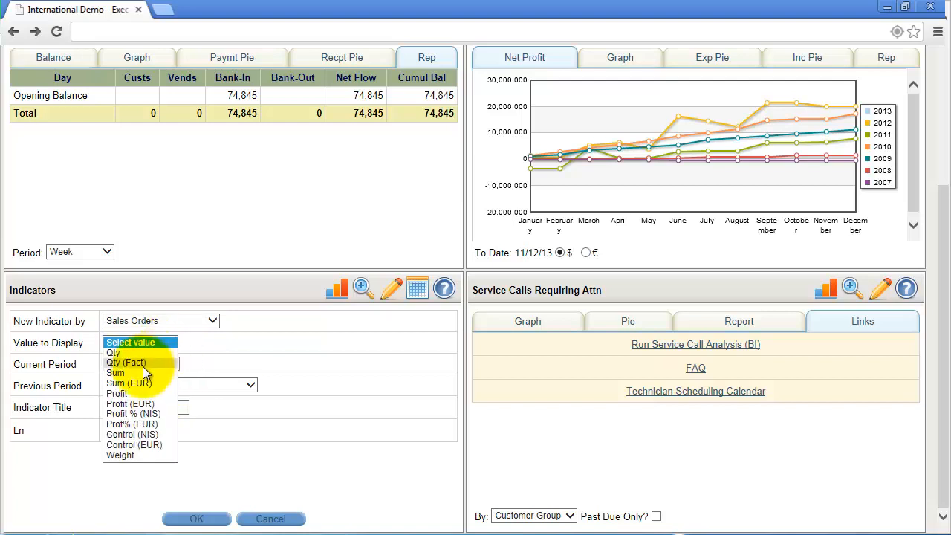
pyautogui.click(116, 373)
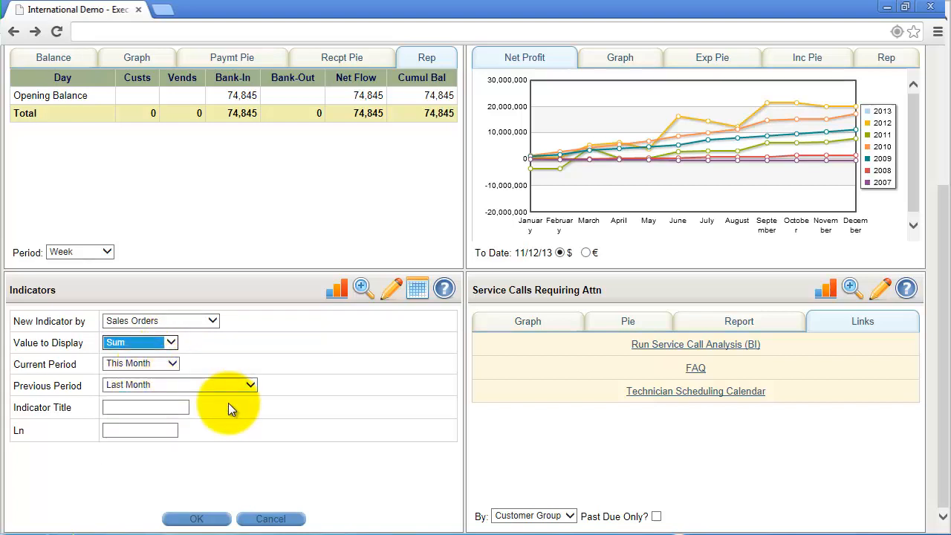
pyautogui.write('Sales comparison')
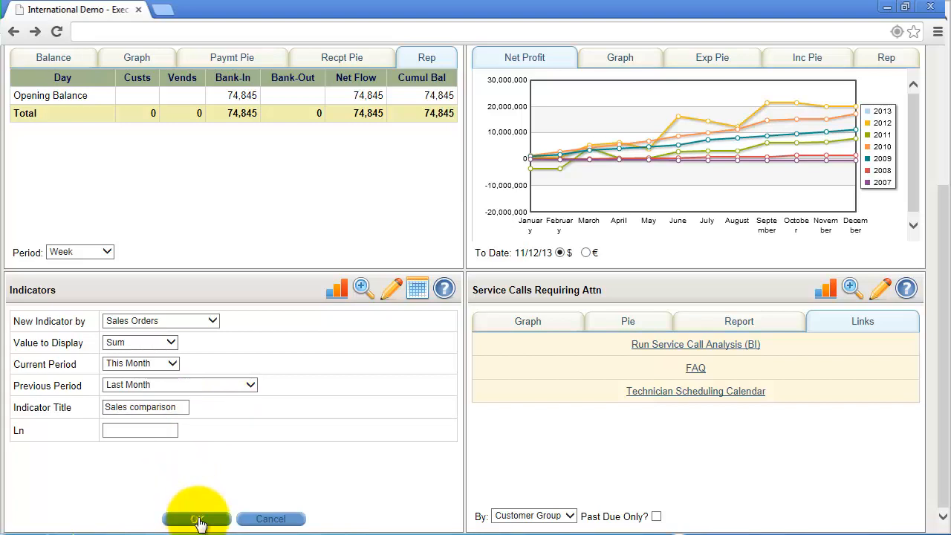
pyautogui.click(193, 517)
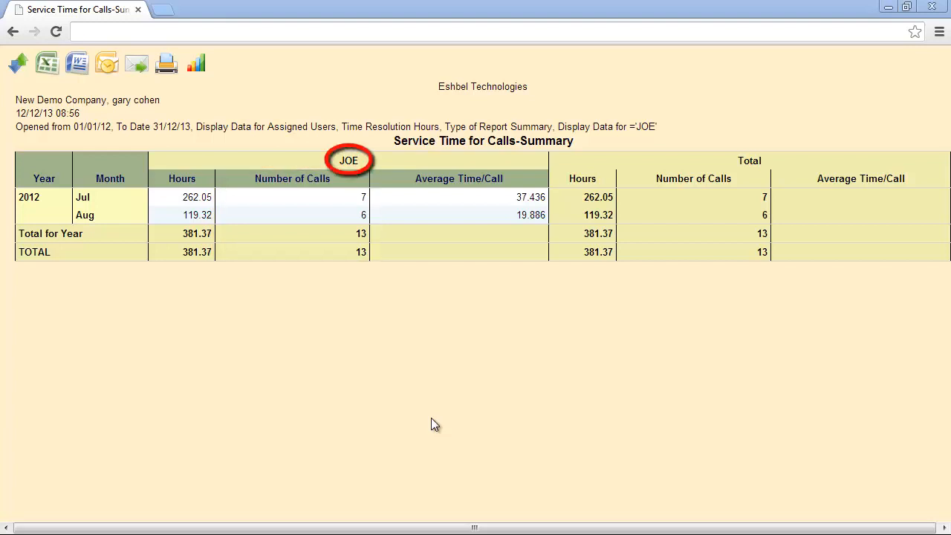
# Review JOE's hours and call counts in the Service Time for Calls summary
pyautogui.click(181, 178)
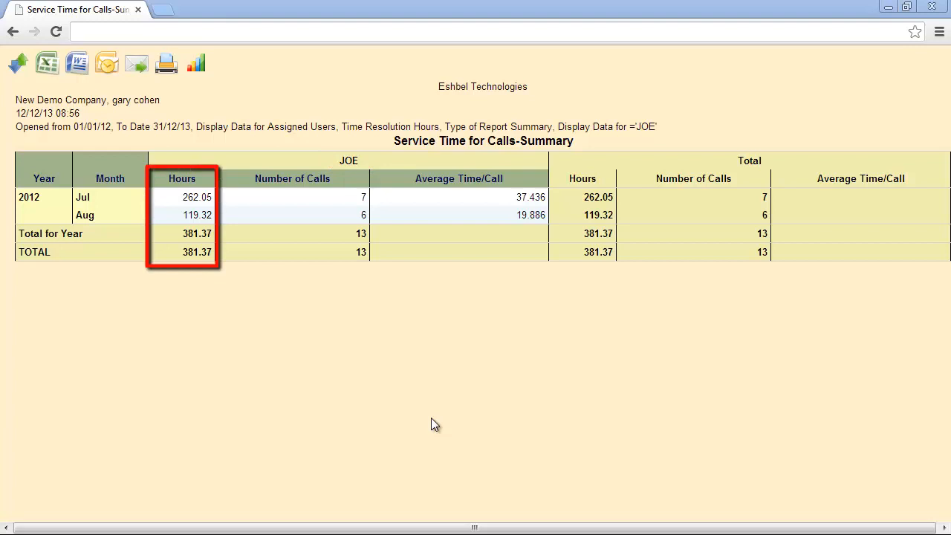